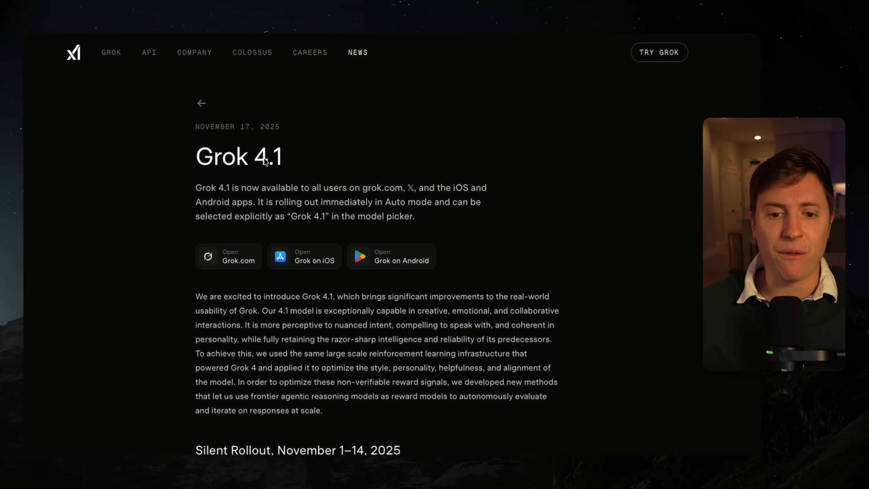
Step: Scroll the Grok 4.1 post past the win-rate section to the LMArena Text Leaderboard chart
{"action": "scroll", "scroll_direction": "down", "scroll_amount": 3}
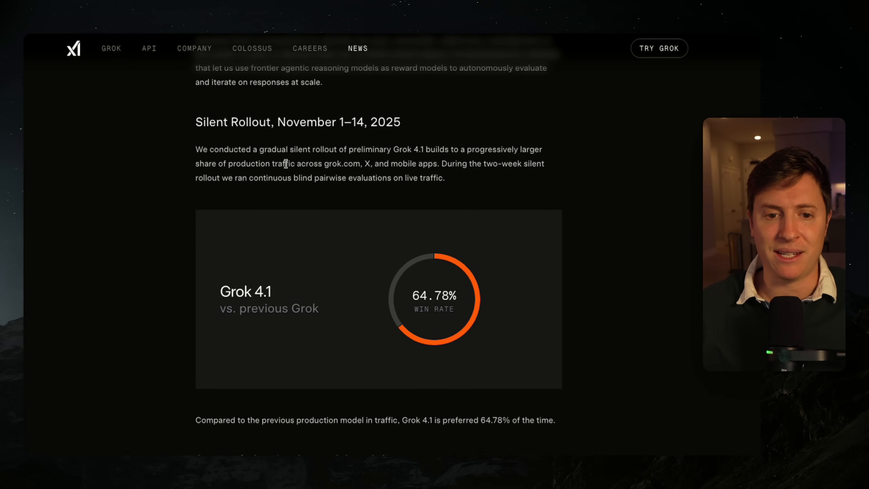
{"action": "scroll", "scroll_direction": "down", "scroll_amount": 3}
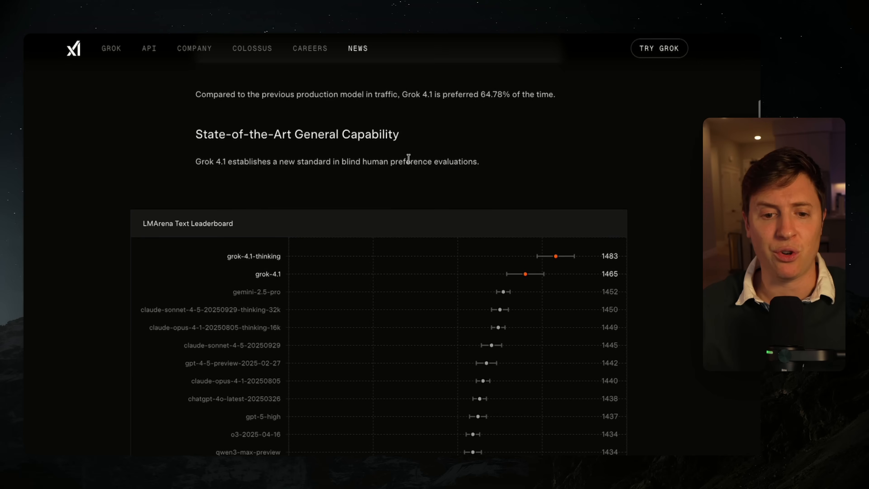
{"action": "scroll", "scroll_direction": "down", "scroll_amount": 3}
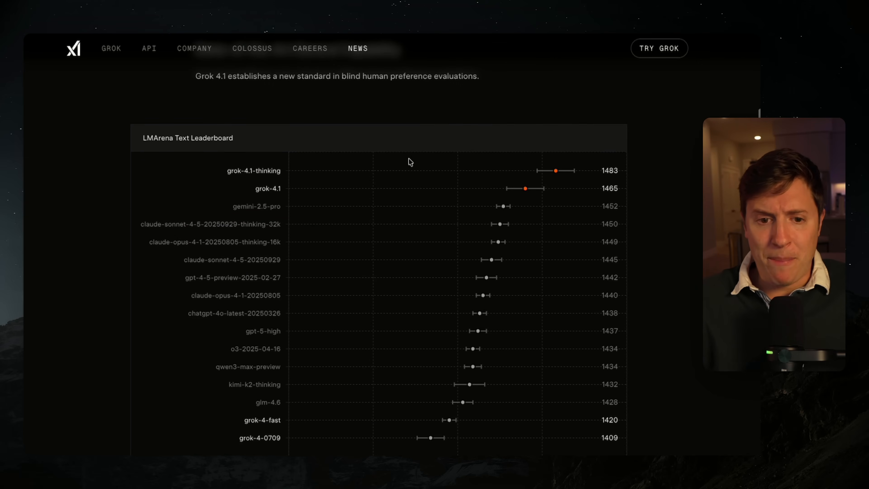
{"action": "scroll", "scroll_direction": "down", "scroll_amount": 3}
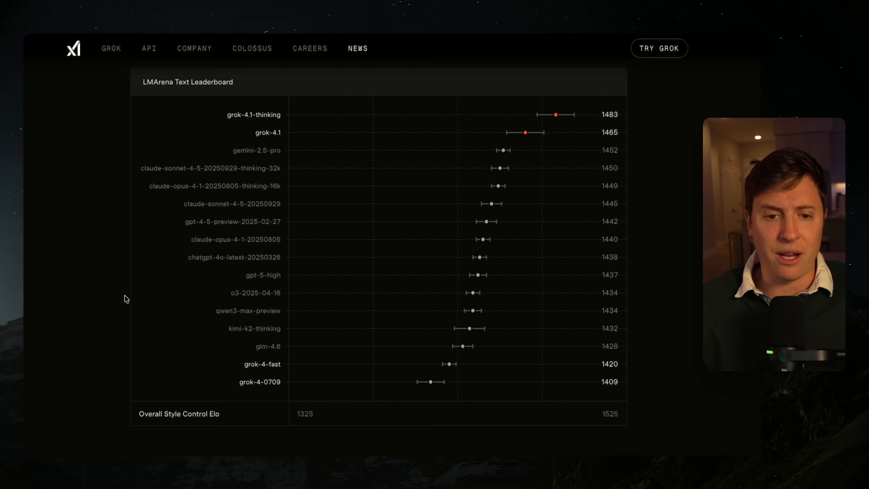
{"action": "mouse_move", "coordinate": [268, 106]}
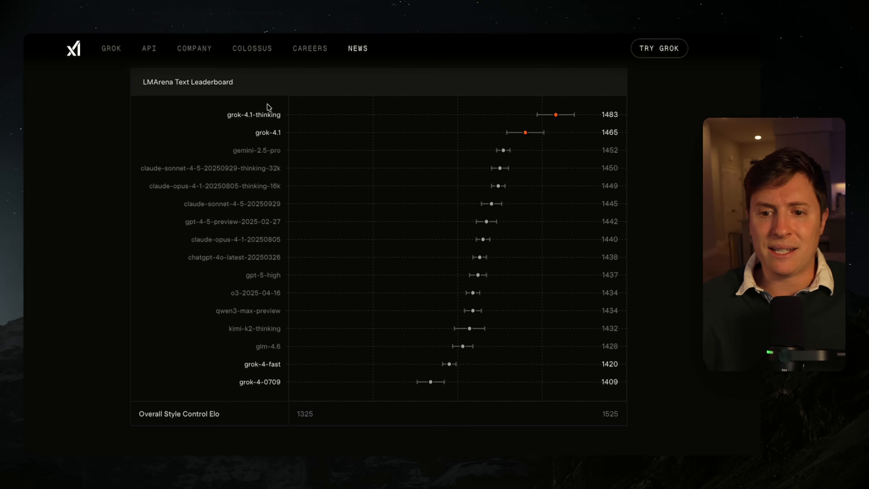
{"action": "mouse_move", "coordinate": [265, 125]}
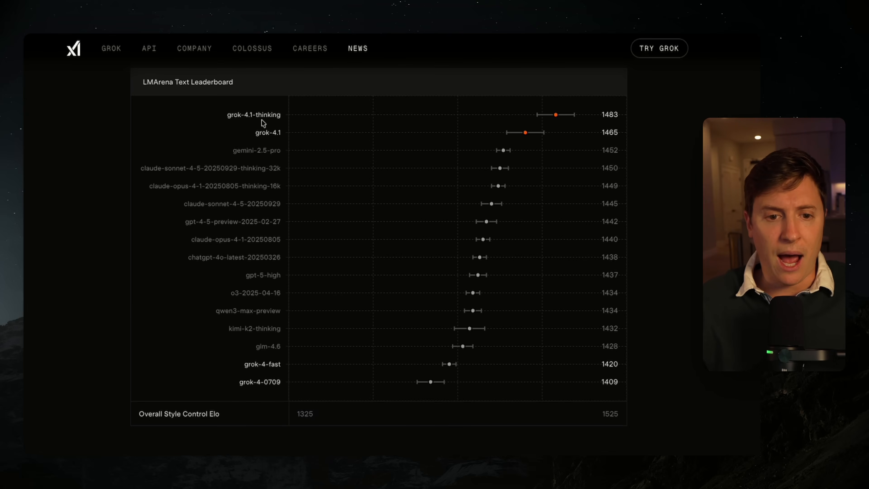
{"action": "mouse_move", "coordinate": [266, 202]}
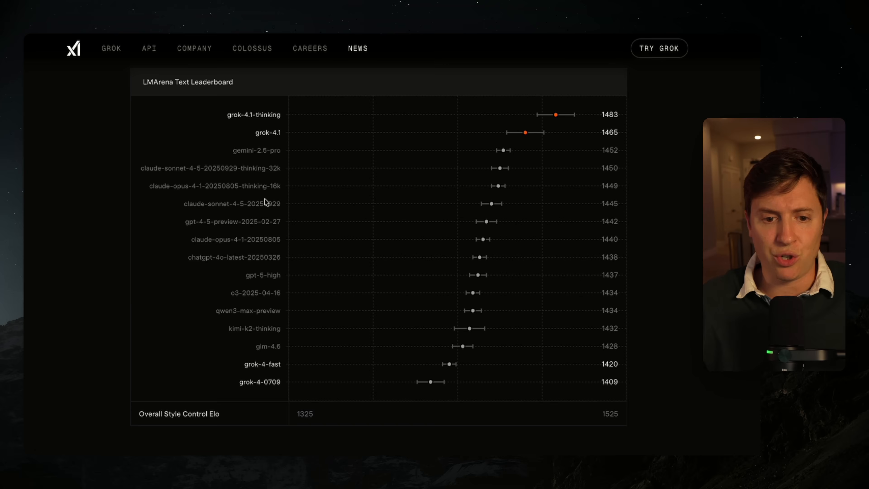
{"action": "mouse_move", "coordinate": [289, 331]}
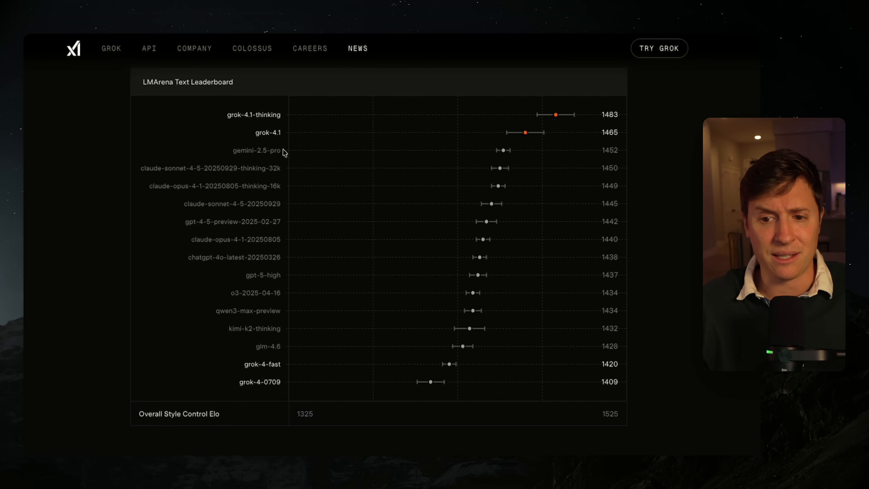
{"action": "mouse_move", "coordinate": [272, 165]}
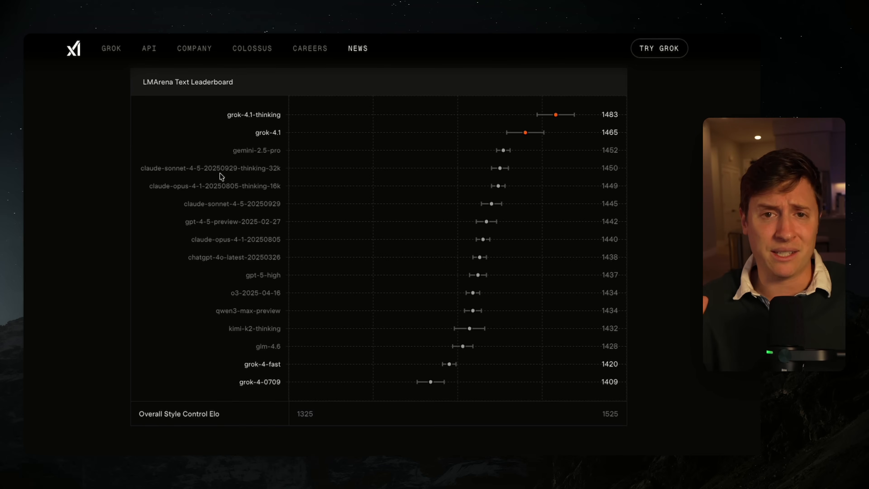
Step: Scroll to the EQ-Bench chart and highlight 'Elo (Normalized)' in its subtitle
{"action": "scroll", "scroll_direction": "down", "scroll_amount": 3}
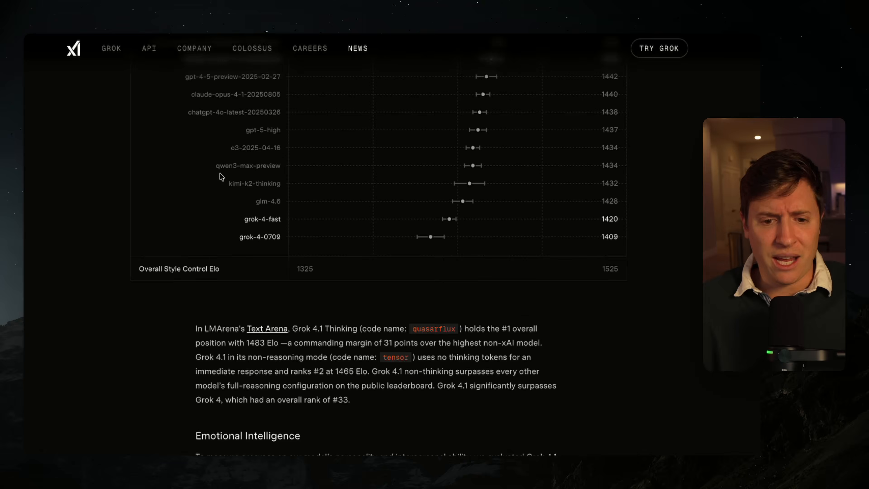
{"action": "scroll", "scroll_direction": "down", "scroll_amount": 3}
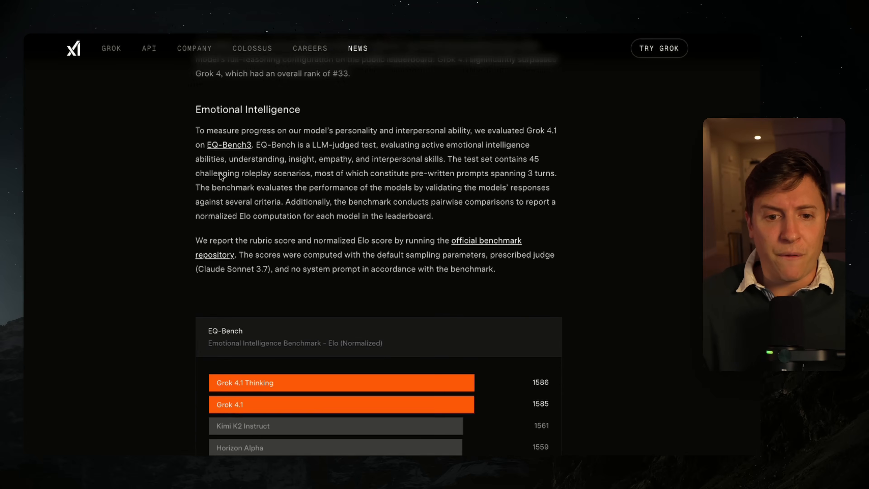
{"action": "scroll", "scroll_direction": "down", "scroll_amount": 3}
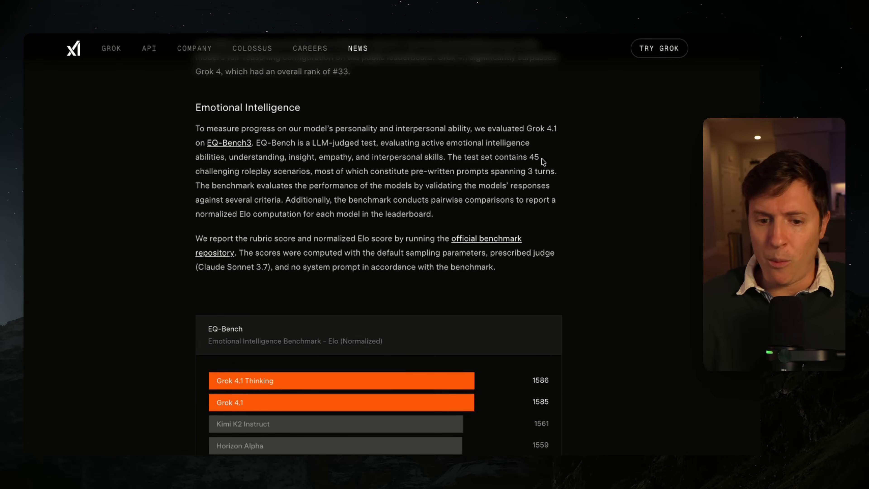
{"action": "mouse_move", "coordinate": [189, 111]}
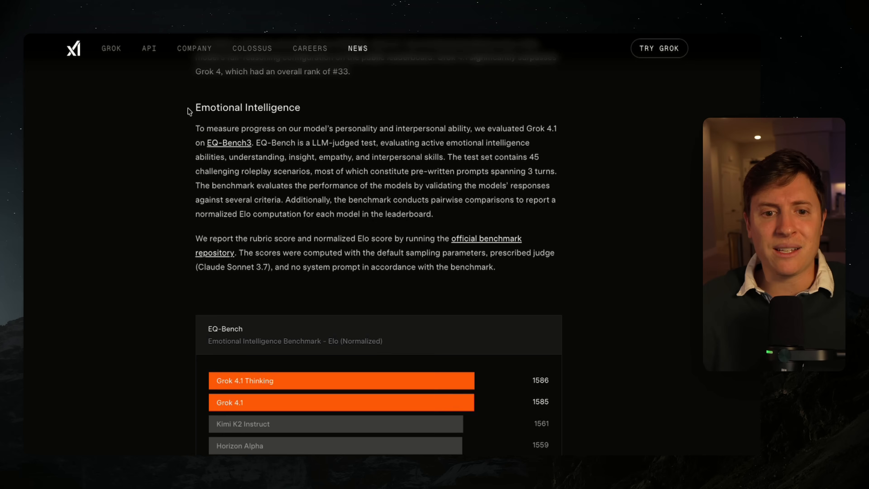
{"action": "scroll", "scroll_direction": "down", "scroll_amount": 3}
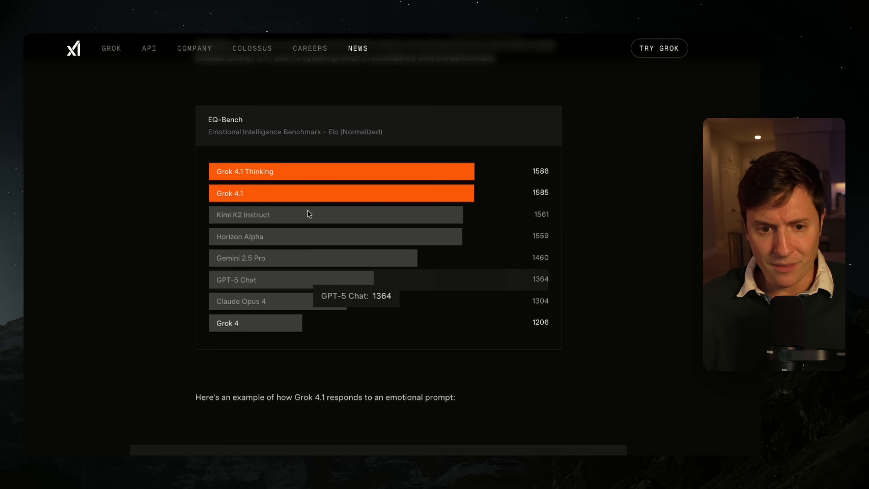
{"action": "scroll", "scroll_direction": "up", "scroll_amount": 3}
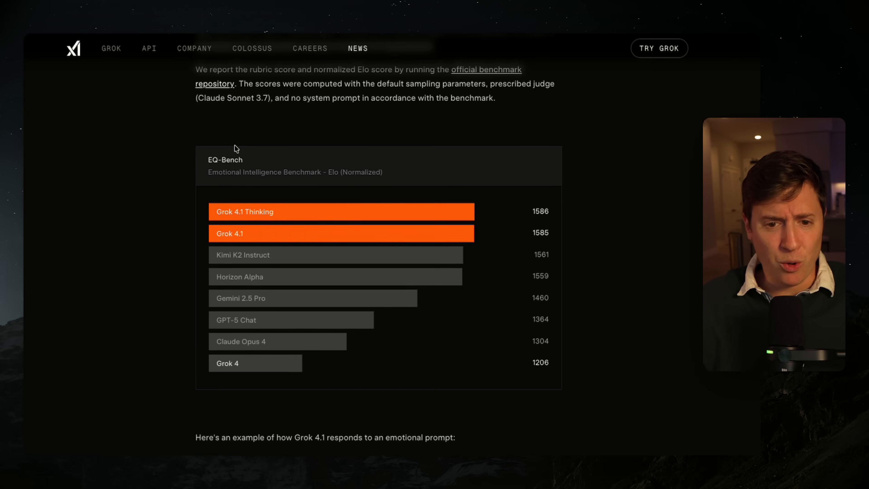
{"action": "mouse_move", "coordinate": [338, 169]}
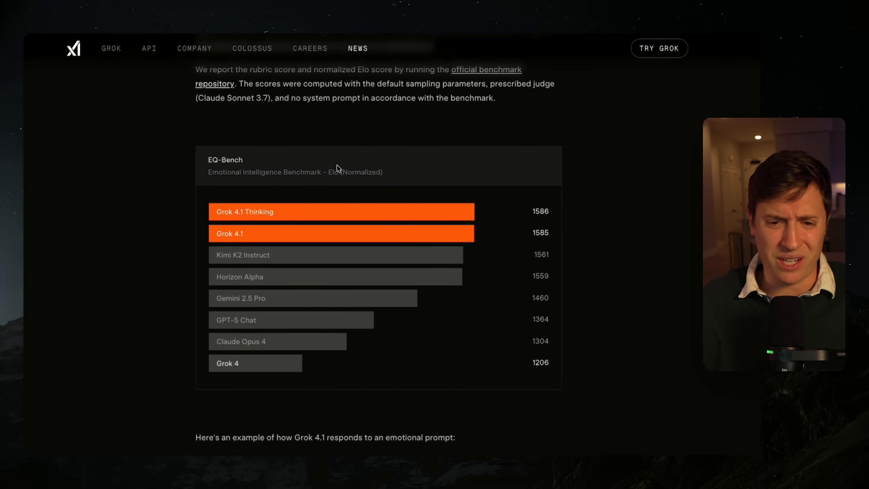
{"action": "left_click_drag", "start_coordinate": [328, 172], "coordinate": [382, 172]}
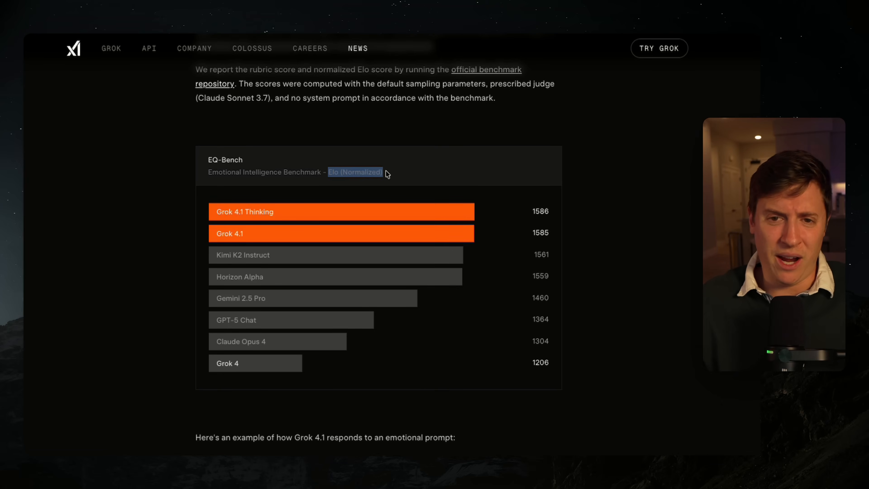
{"action": "mouse_move", "coordinate": [623, 159]}
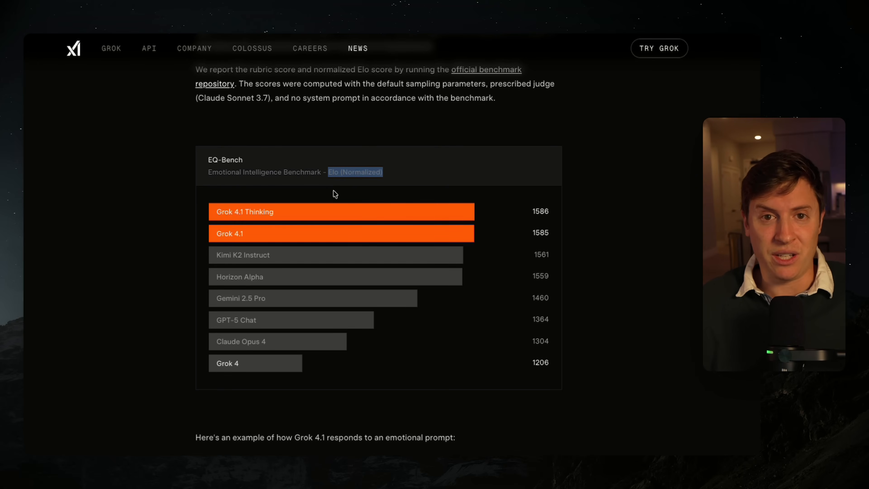
Step: Scroll down to the Creative Writing v3 chart with Grok 4.1 Thinking at 1721.9
{"action": "scroll", "scroll_direction": "down", "scroll_amount": 3}
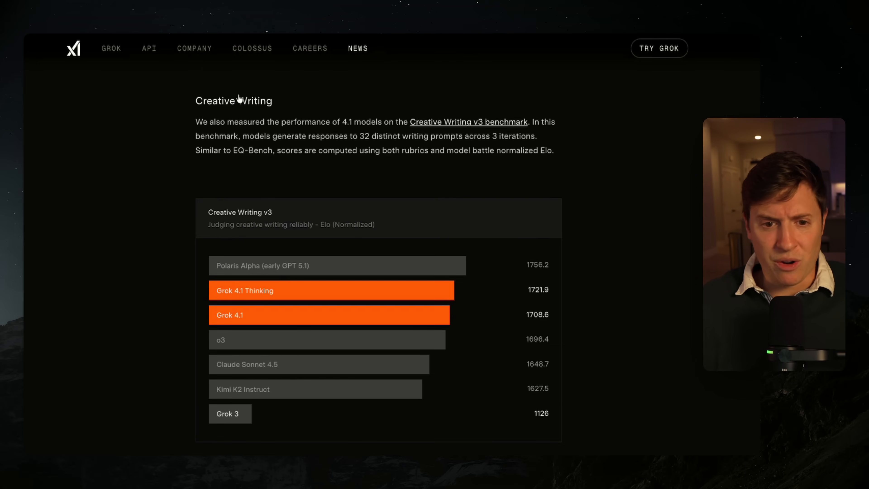
{"action": "mouse_move", "coordinate": [635, 237]}
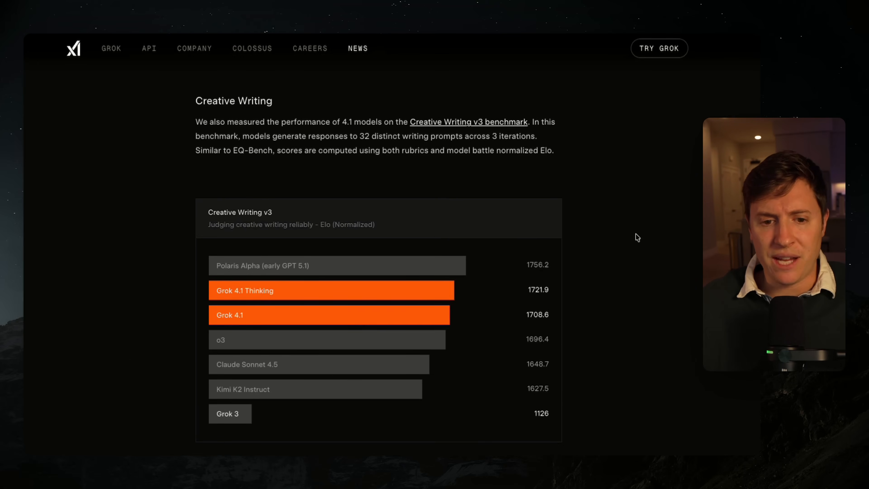
{"action": "mouse_move", "coordinate": [638, 297]}
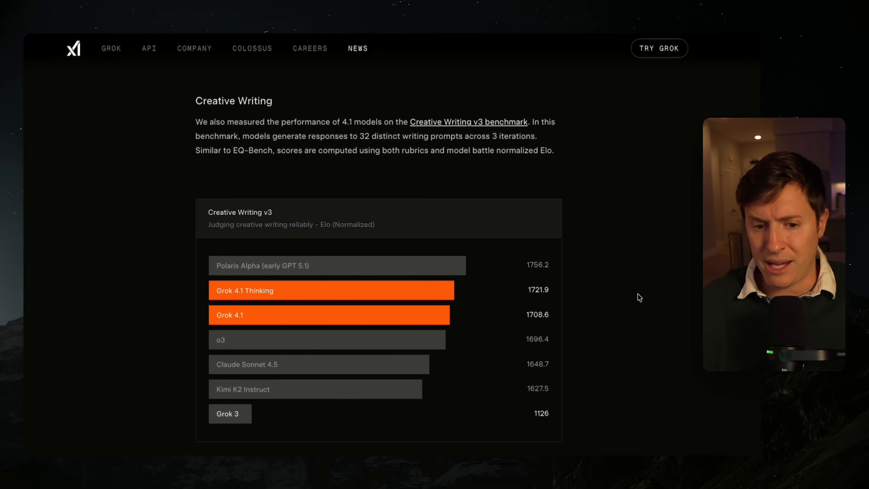
{"action": "mouse_move", "coordinate": [423, 386]}
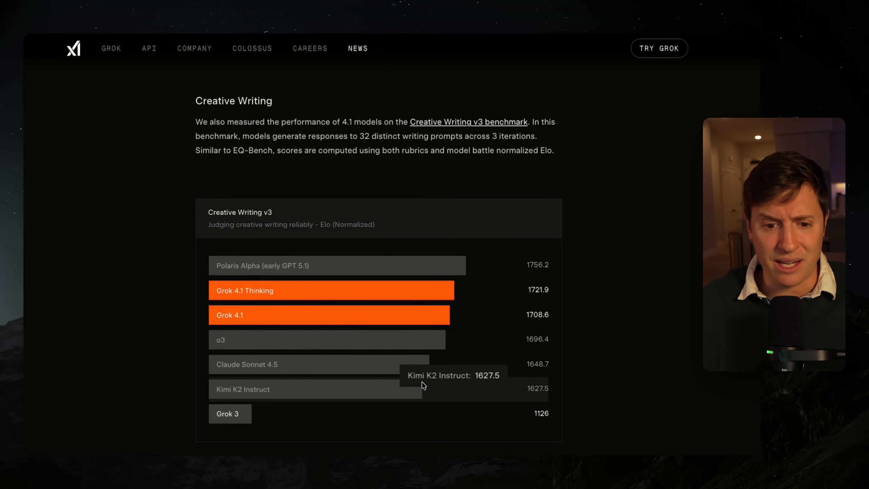
{"action": "mouse_move", "coordinate": [486, 340]}
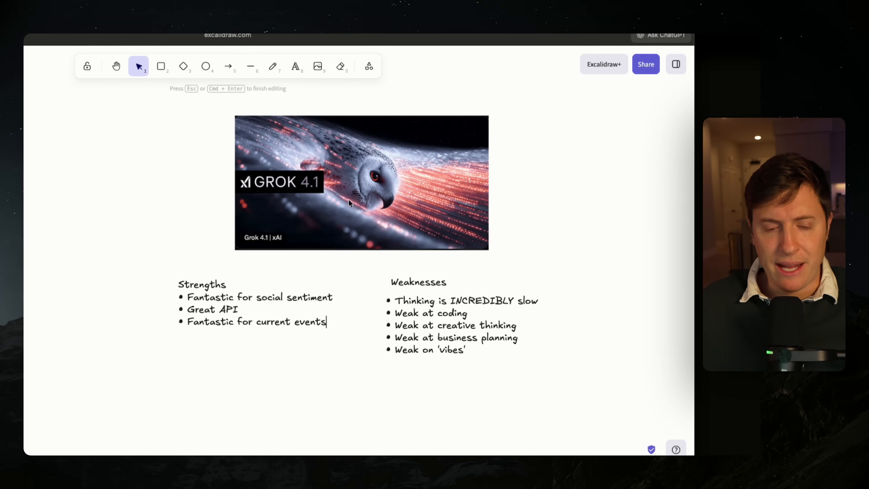
{"action": "mouse_move", "coordinate": [264, 171]}
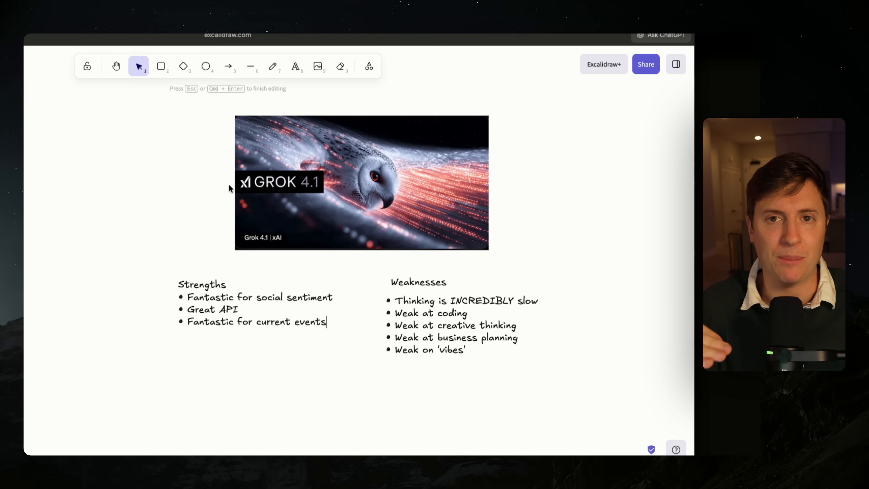
{"action": "mouse_move", "coordinate": [106, 109]}
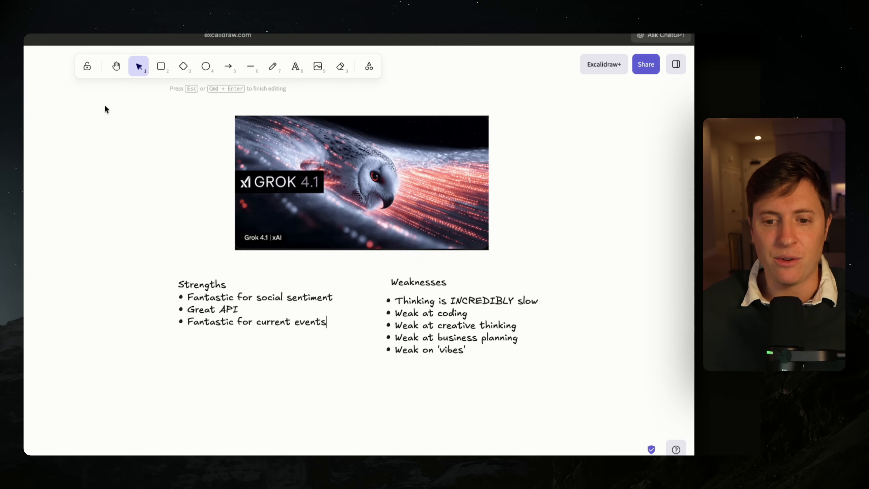
{"action": "left_click", "coordinate": [247, 399]}
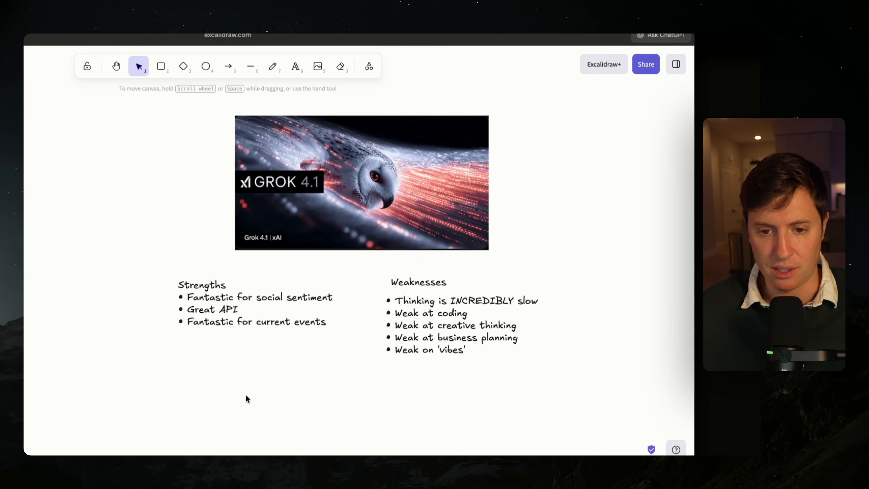
{"action": "mouse_move", "coordinate": [251, 302]}
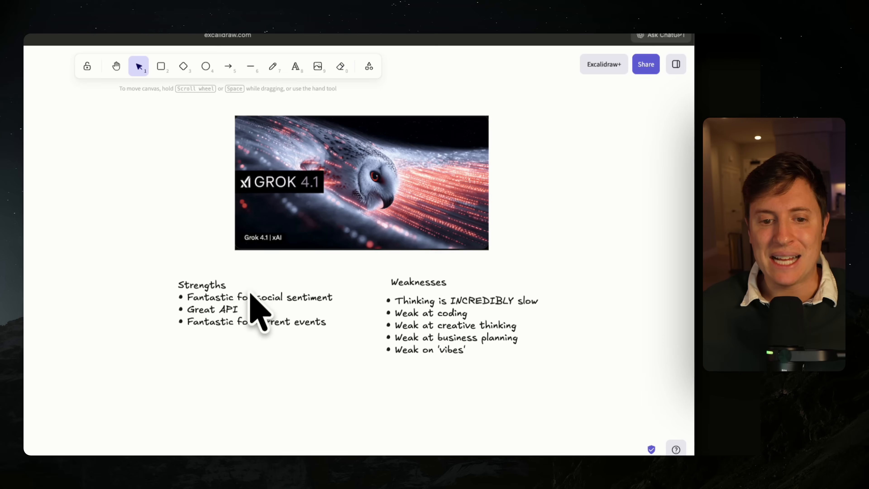
{"action": "mouse_move", "coordinate": [276, 326]}
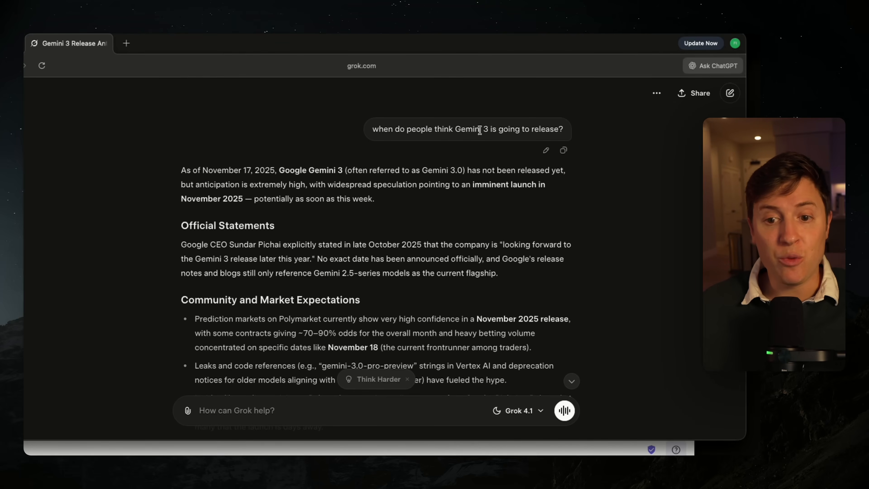
Step: Ask Grok 'what are people saying on X about it?' regarding the Gemini 3 release
{"action": "scroll", "scroll_direction": "down", "scroll_amount": 3}
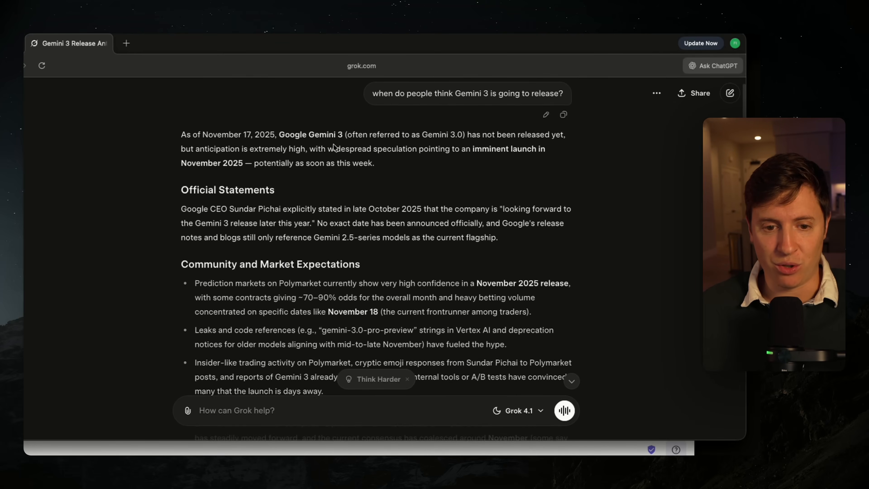
{"action": "scroll", "scroll_direction": "down", "scroll_amount": 3}
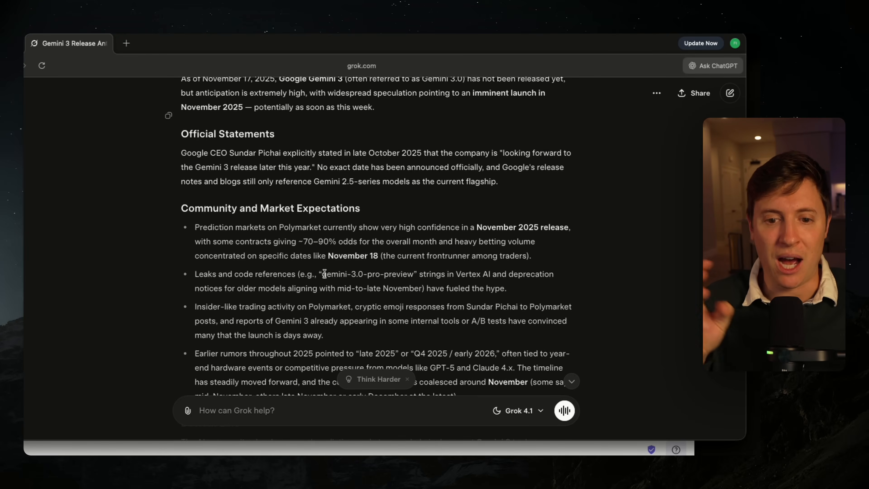
{"action": "mouse_move", "coordinate": [263, 237]}
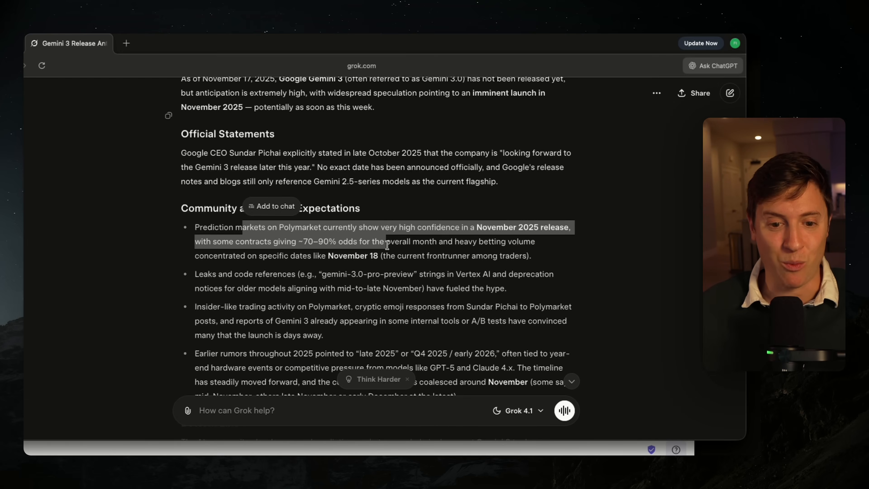
{"action": "scroll", "scroll_direction": "down", "scroll_amount": 3}
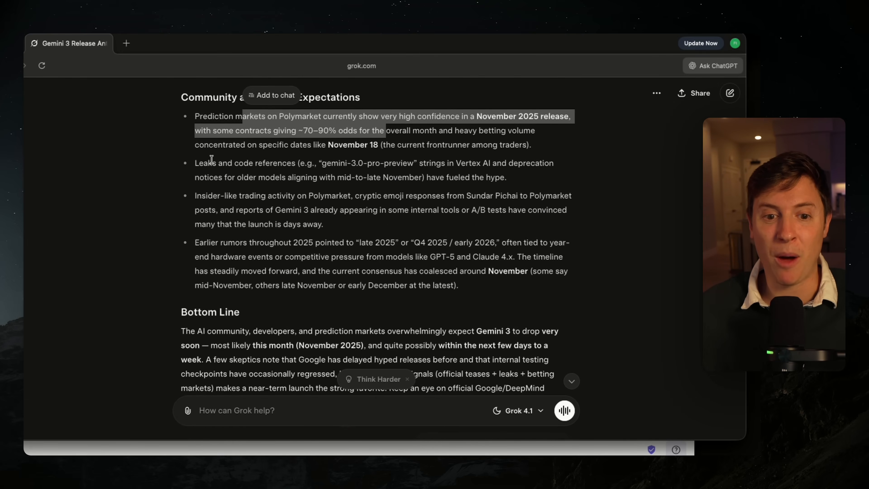
{"action": "scroll", "scroll_direction": "down", "scroll_amount": 3}
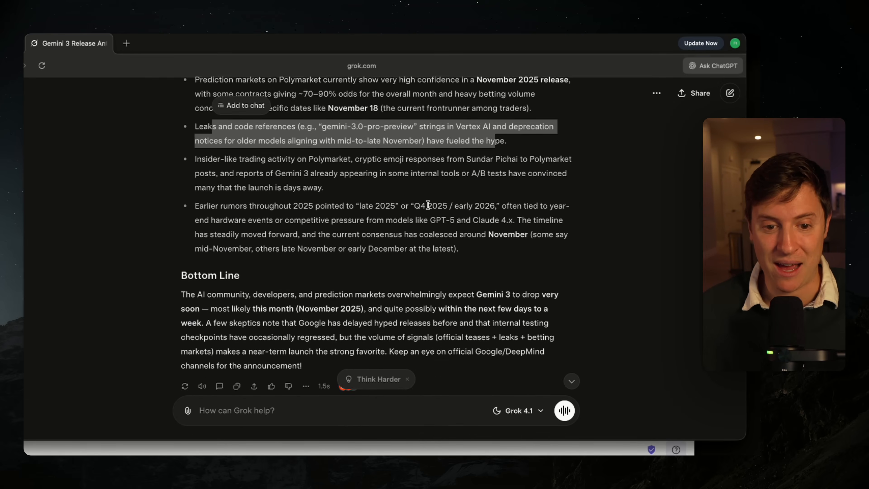
{"action": "type", "text": "what are people saying on X about it?"}
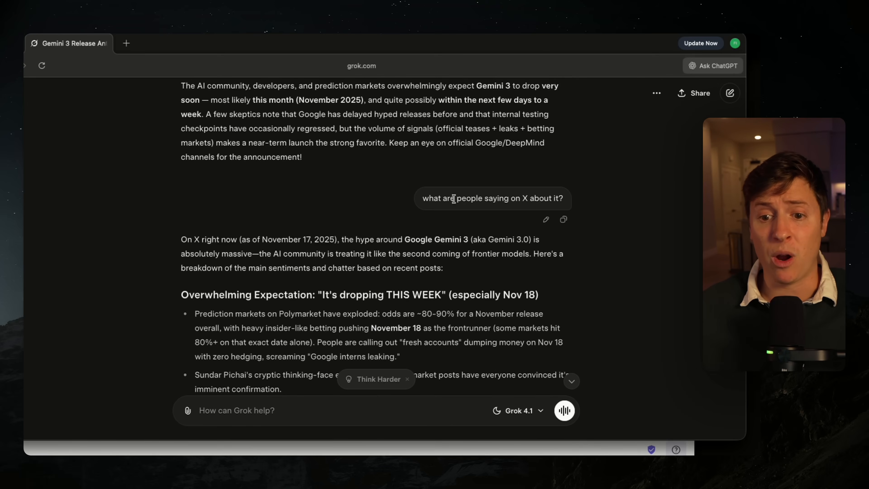
{"action": "scroll", "scroll_direction": "down", "scroll_amount": 3}
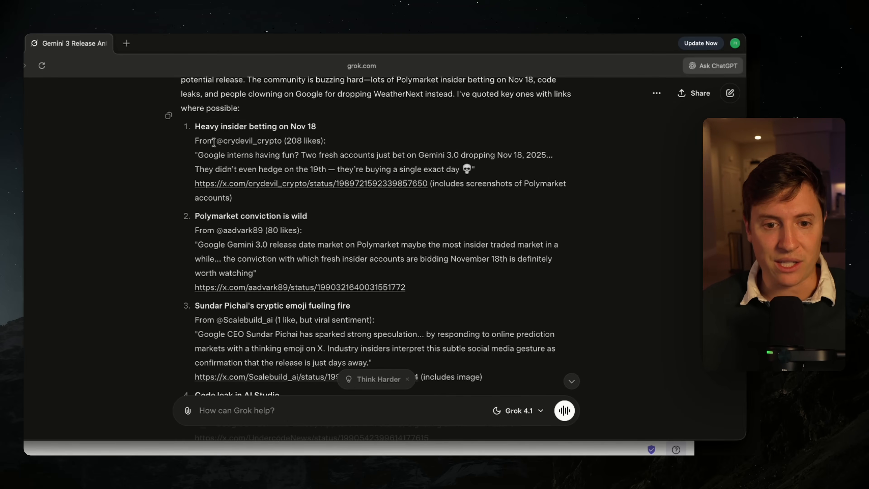
Step: View the first quoted X post about insider betting, then return to the Grok conversation
{"action": "left_click", "coordinate": [297, 186]}
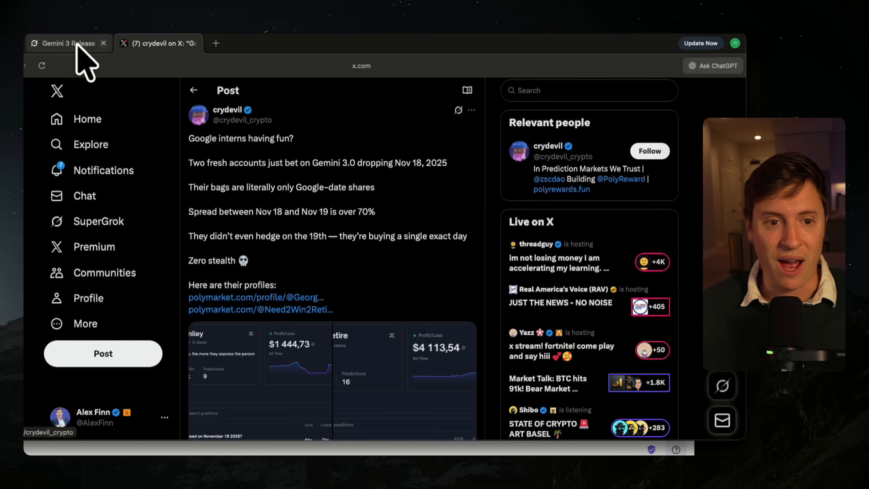
{"action": "left_click", "coordinate": [68, 44]}
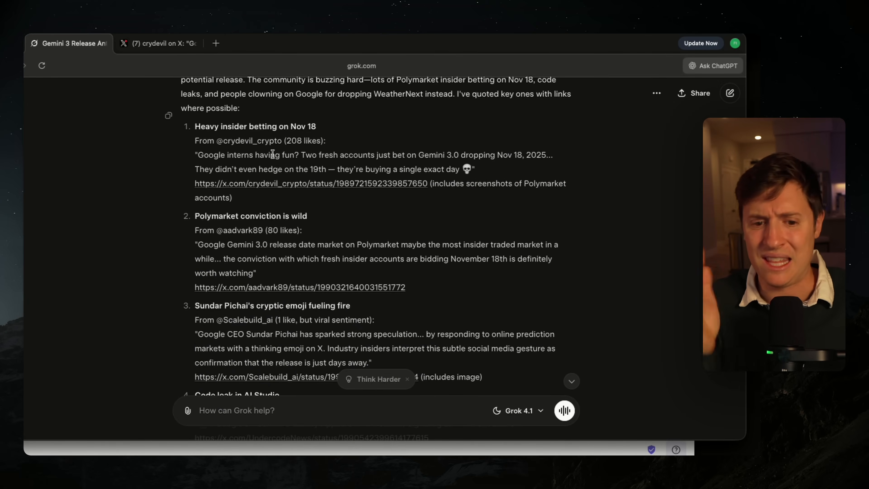
{"action": "scroll", "scroll_direction": "down", "scroll_amount": 3}
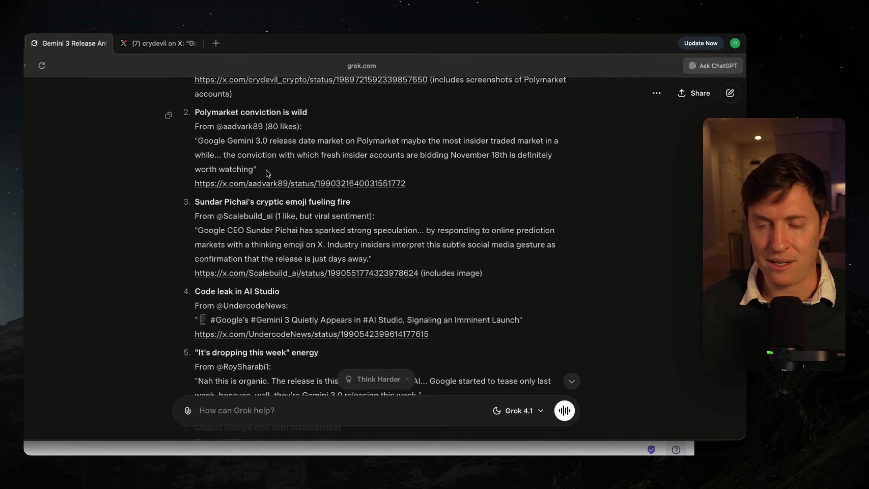
Step: Review ChatGPT's 'Gemini 3 on X' reply reporting few directly visible tweets
{"action": "left_click", "coordinate": [244, 43]}
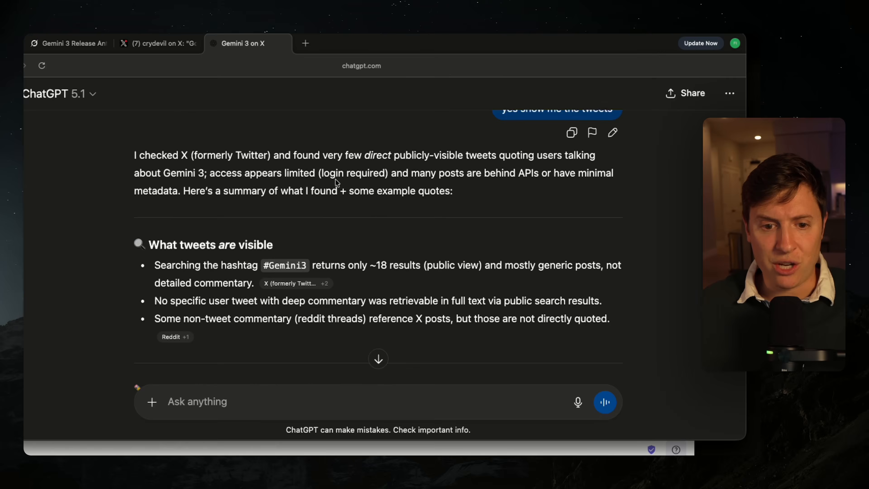
{"action": "scroll", "scroll_direction": "down", "scroll_amount": 3}
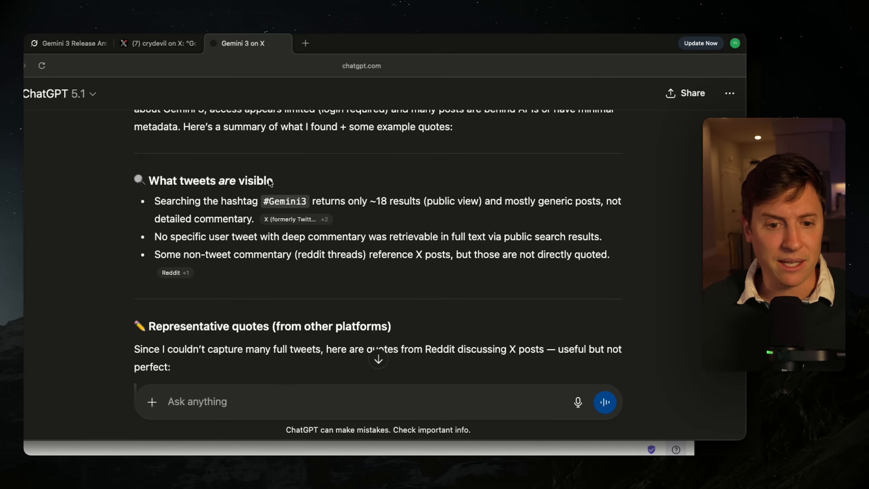
{"action": "scroll", "scroll_direction": "down", "scroll_amount": 3}
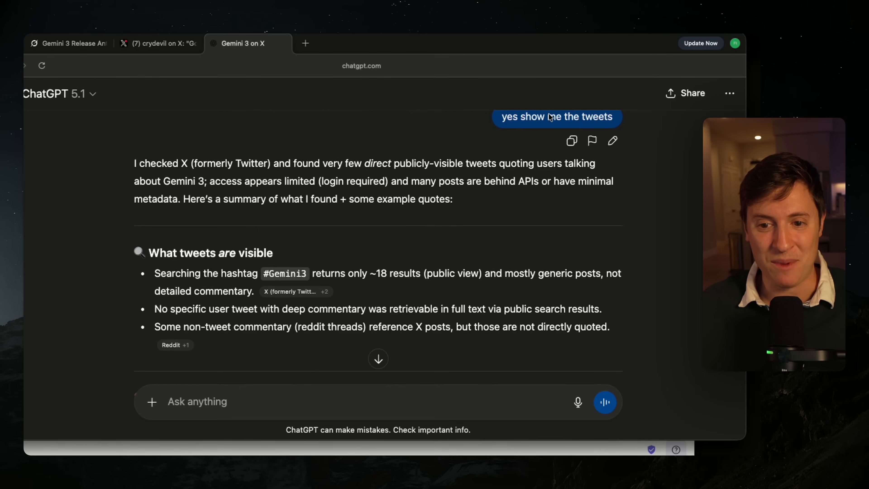
{"action": "scroll", "scroll_direction": "down", "scroll_amount": 3}
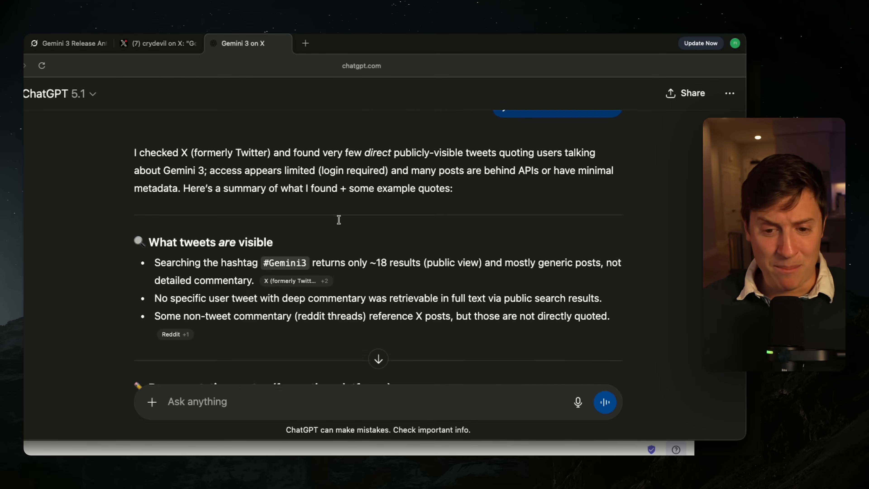
{"action": "scroll", "scroll_direction": "down", "scroll_amount": 3}
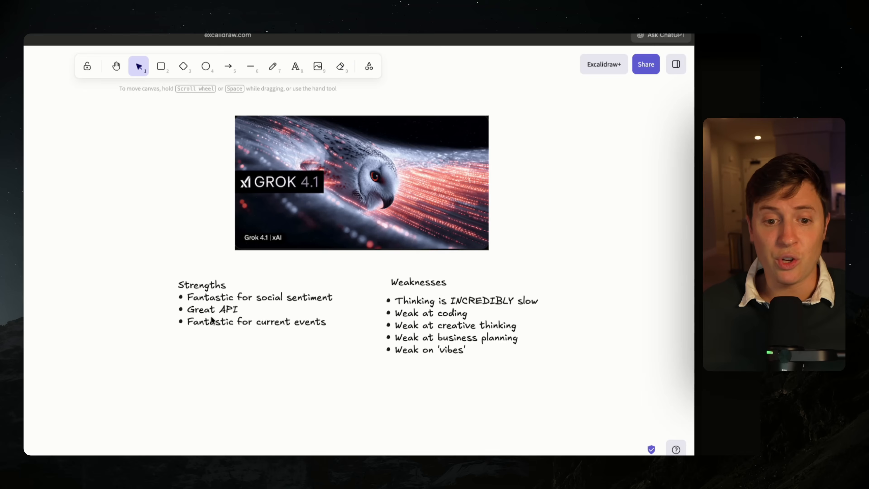
{"action": "mouse_move", "coordinate": [412, 209]}
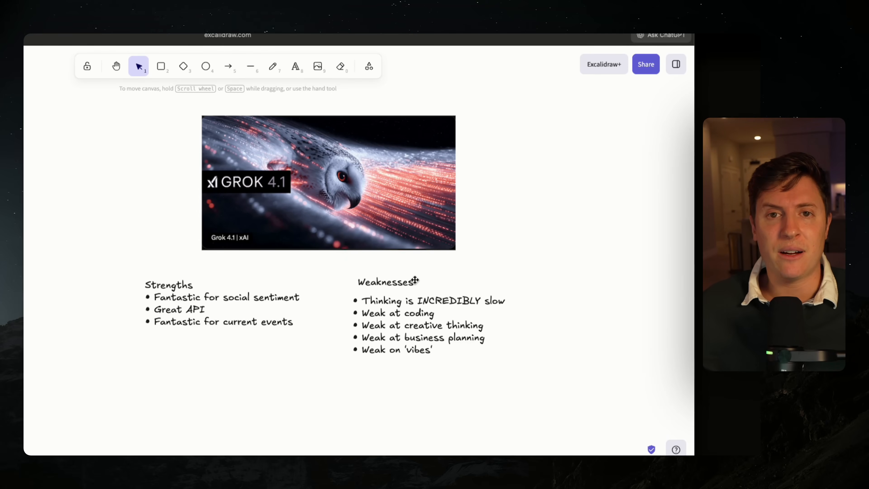
{"action": "mouse_move", "coordinate": [368, 224]}
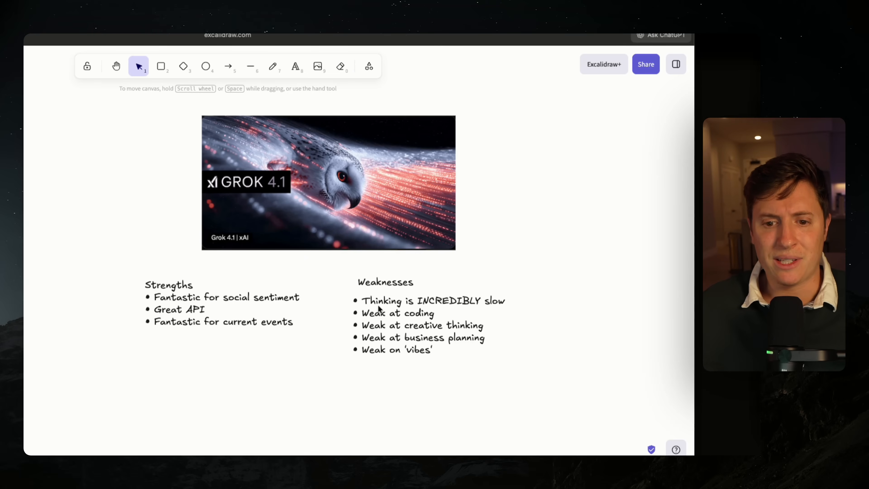
{"action": "mouse_move", "coordinate": [419, 326]}
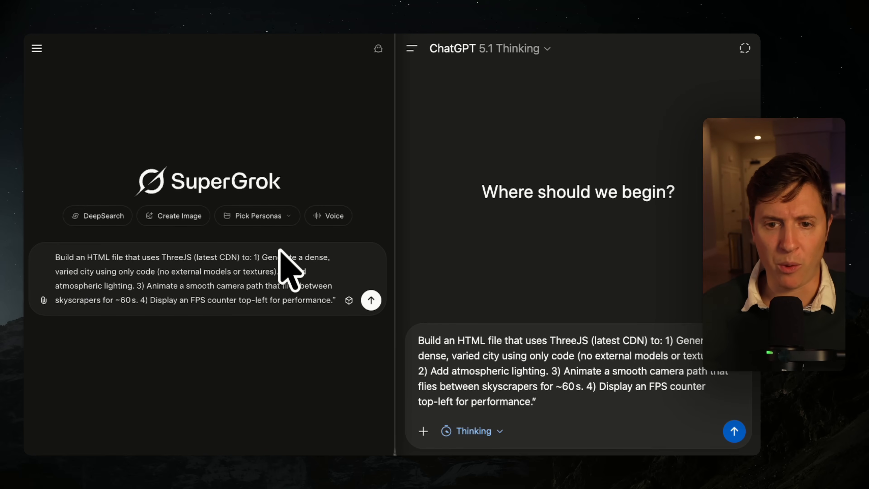
{"action": "mouse_move", "coordinate": [513, 195]}
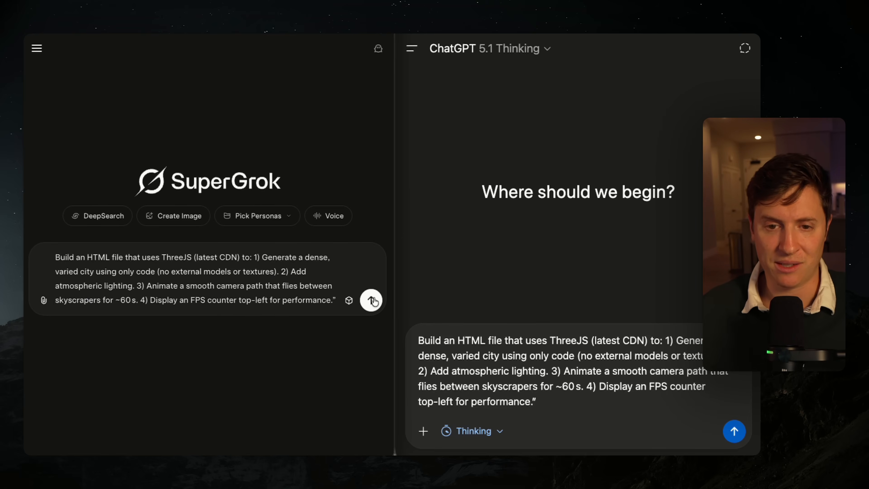
Step: Send the ThreeJS procedural city flythrough prompt to Grok
{"action": "left_click", "coordinate": [372, 300]}
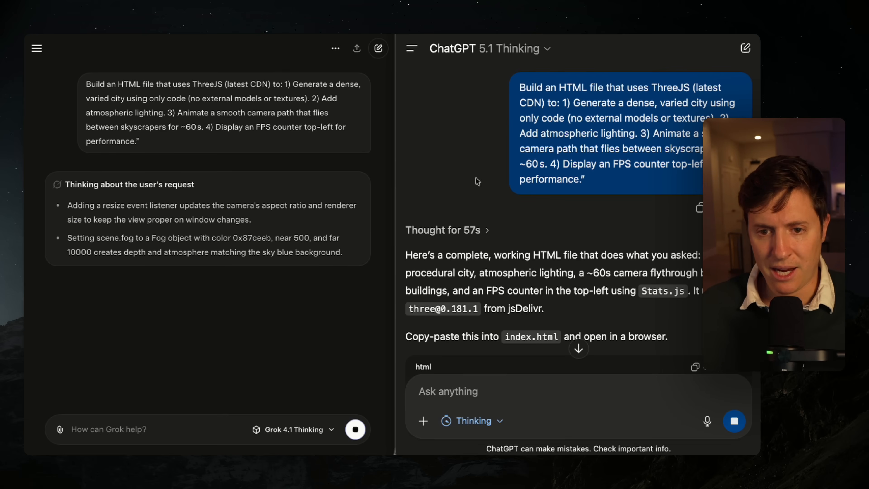
{"action": "scroll", "scroll_direction": "down", "scroll_amount": 3}
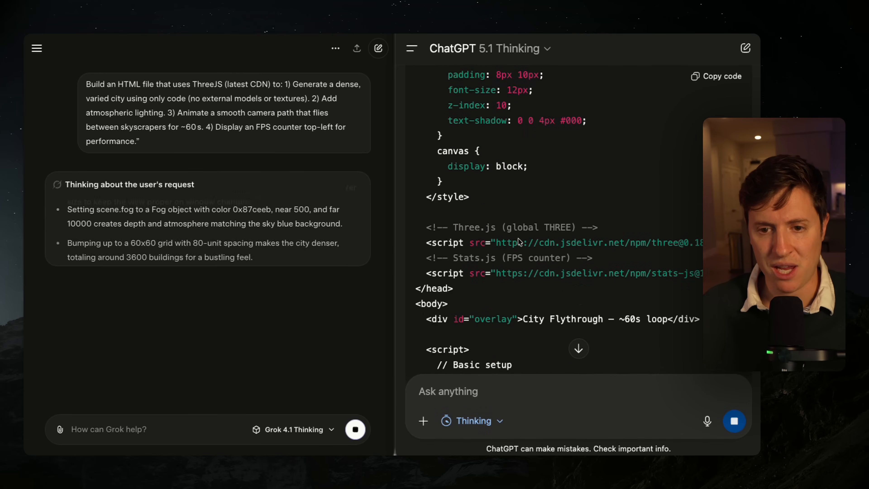
{"action": "scroll", "scroll_direction": "down", "scroll_amount": 3}
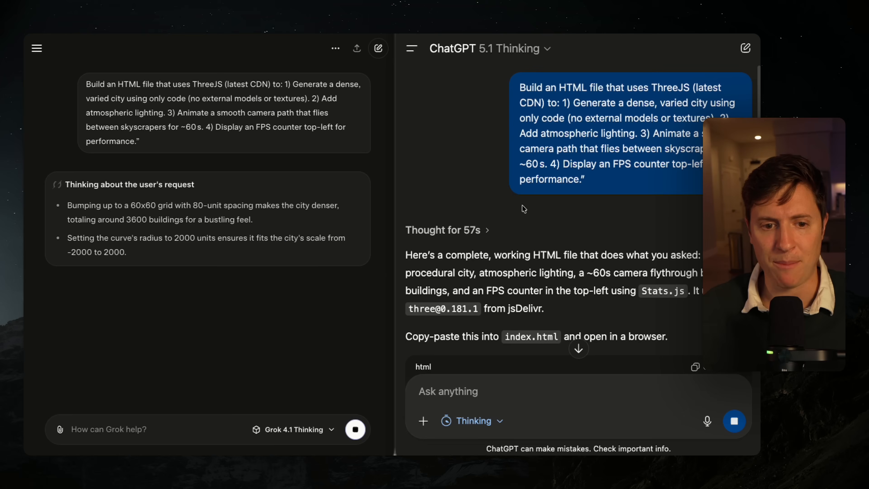
{"action": "scroll", "scroll_direction": "down", "scroll_amount": 3}
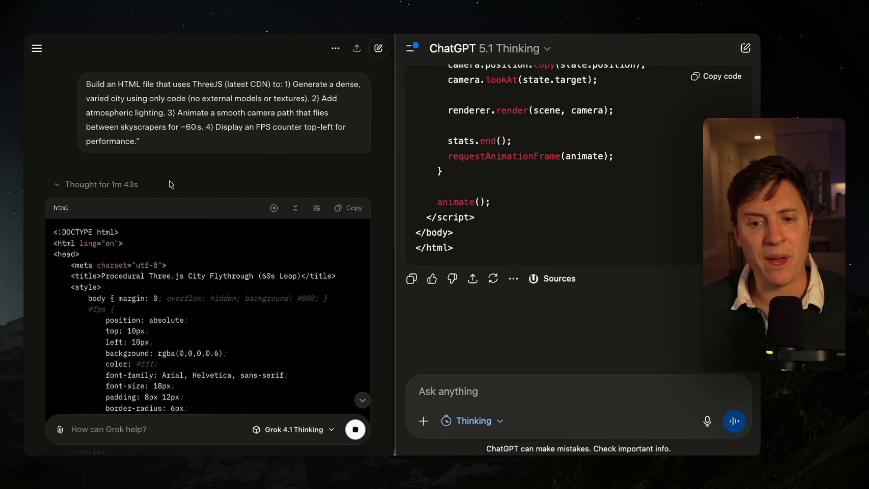
{"action": "scroll", "scroll_direction": "down", "scroll_amount": 3}
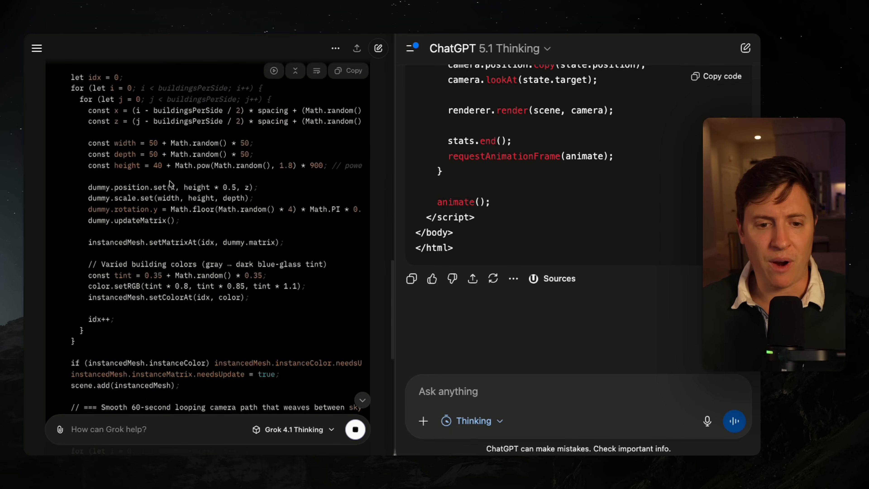
{"action": "scroll", "scroll_direction": "down", "scroll_amount": 3}
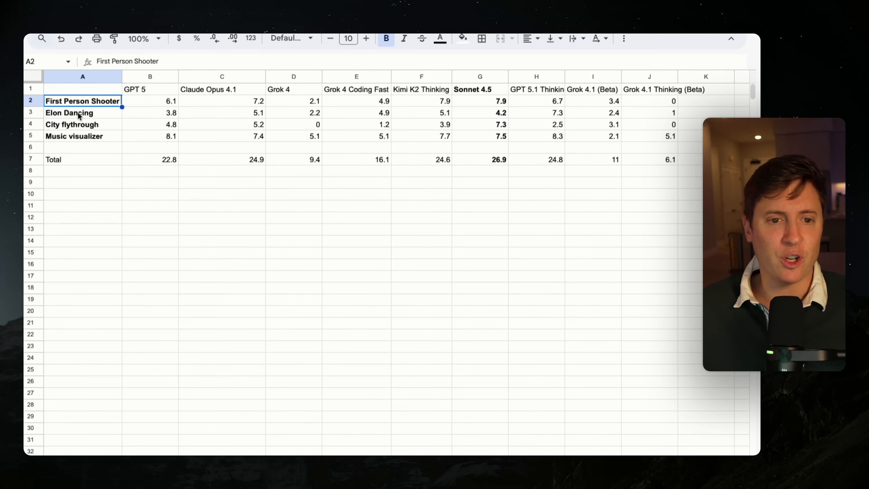
{"action": "left_click", "coordinate": [78, 114]}
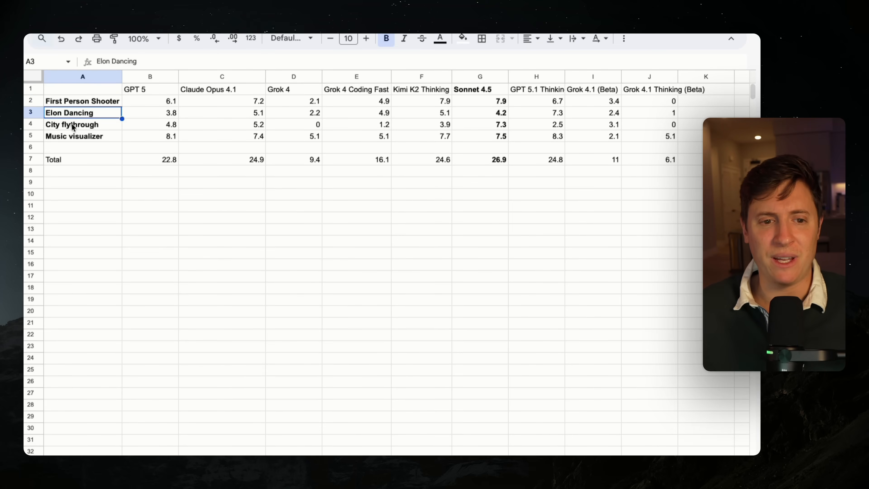
{"action": "left_click", "coordinate": [75, 124]}
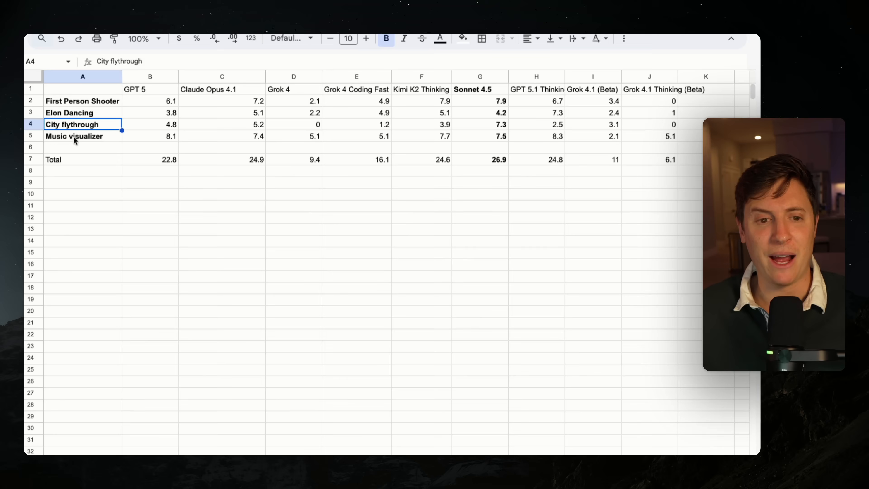
{"action": "left_click", "coordinate": [74, 137]}
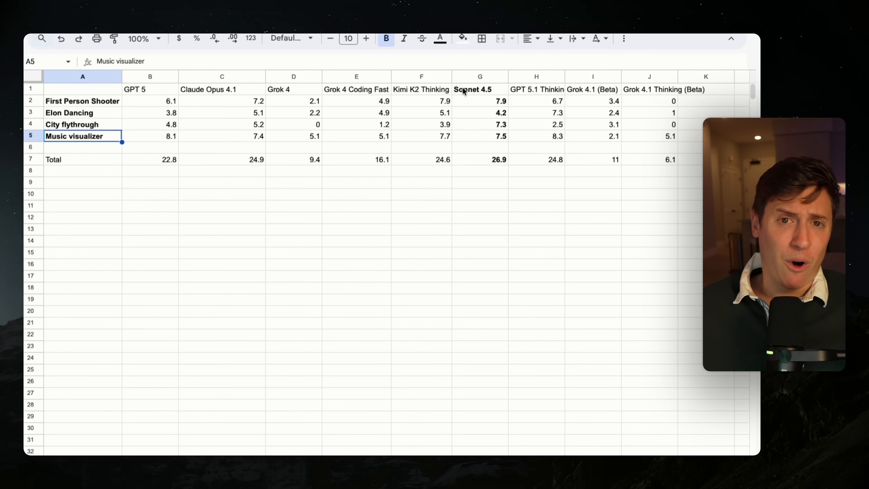
{"action": "left_click", "coordinate": [480, 76]}
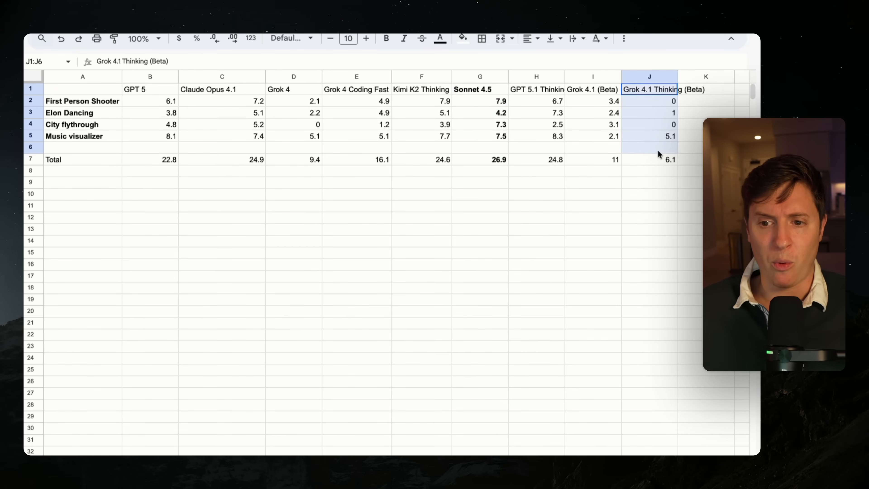
{"action": "left_click", "coordinate": [654, 124]}
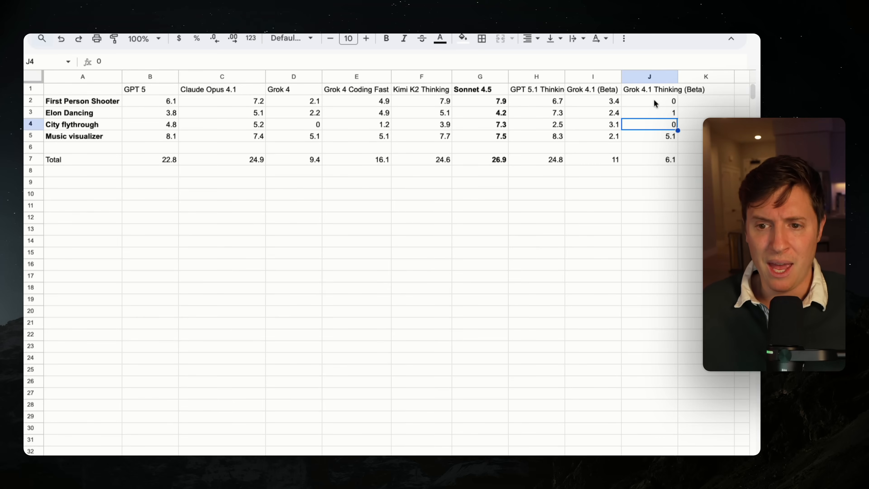
{"action": "left_click", "coordinate": [652, 101]}
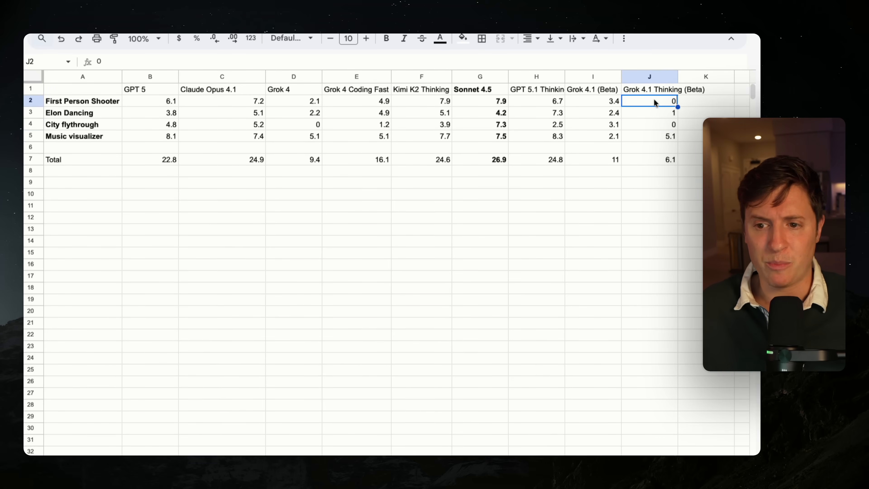
{"action": "left_click", "coordinate": [644, 114]}
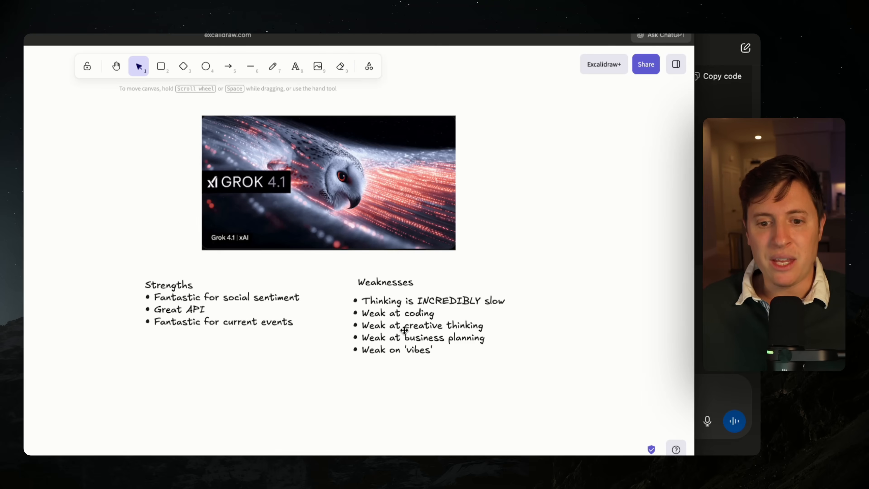
{"action": "mouse_move", "coordinate": [421, 351]}
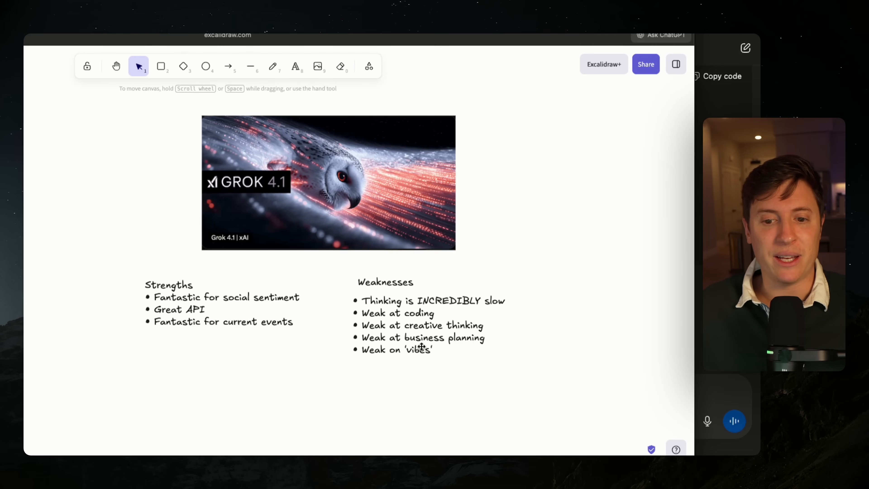
{"action": "mouse_move", "coordinate": [442, 338]}
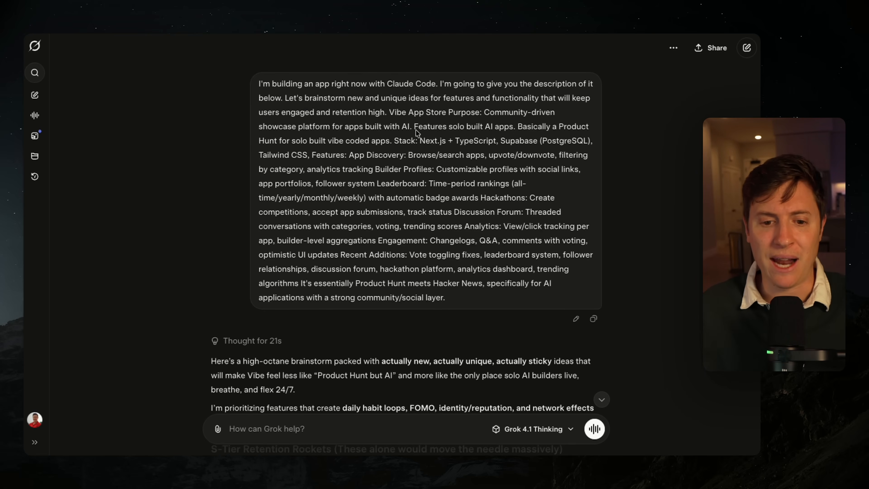
{"action": "scroll", "scroll_direction": "down", "scroll_amount": 3}
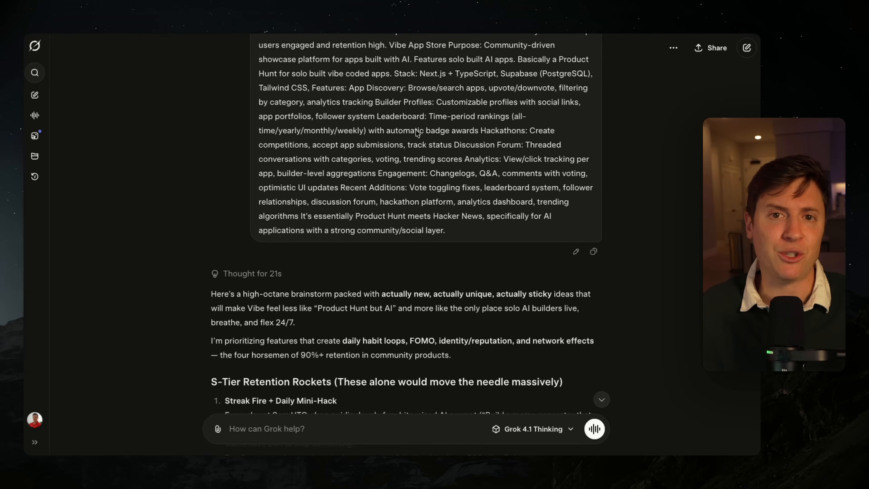
{"action": "scroll", "scroll_direction": "down", "scroll_amount": 3}
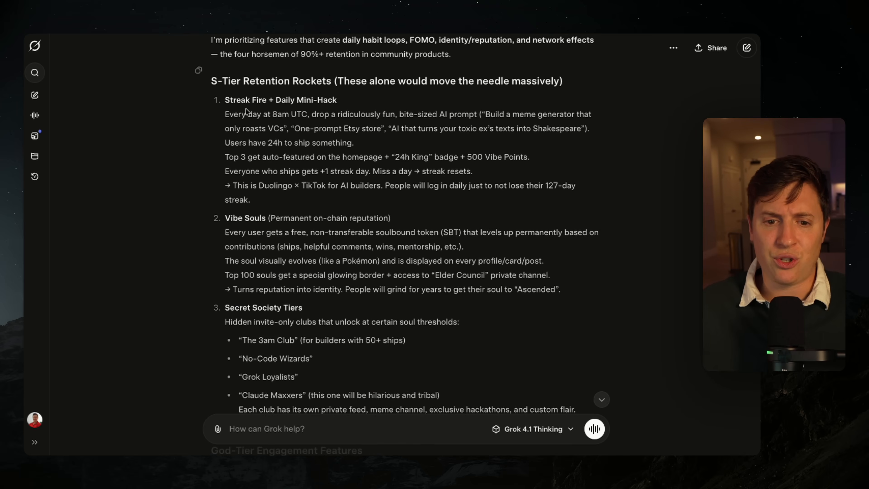
{"action": "mouse_move", "coordinate": [245, 214]}
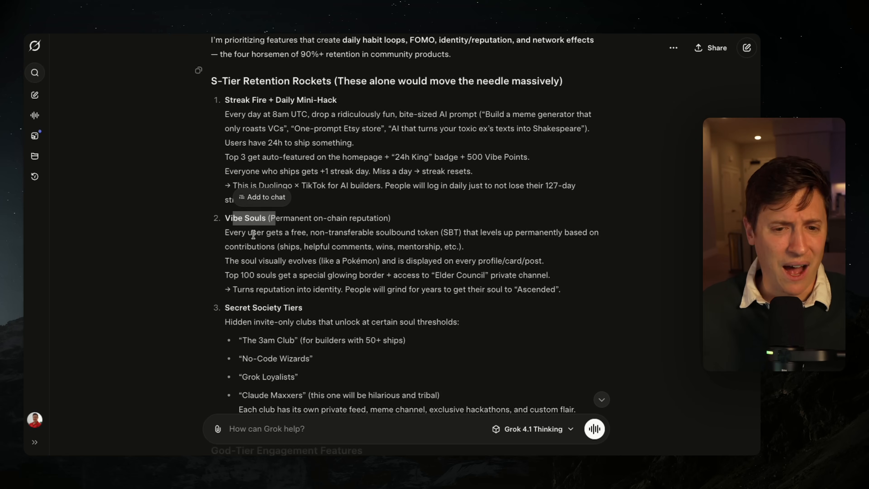
{"action": "left_click_drag", "start_coordinate": [274, 218], "coordinate": [338, 218]}
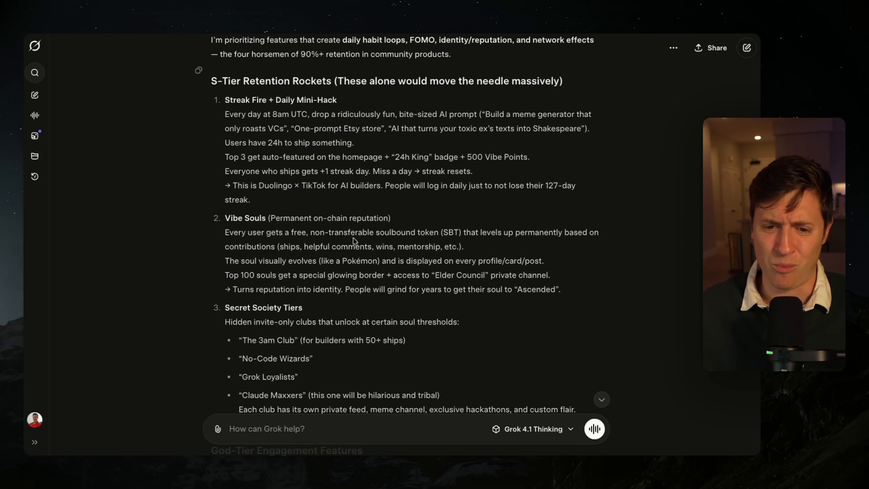
{"action": "left_click_drag", "start_coordinate": [360, 232], "coordinate": [489, 231]}
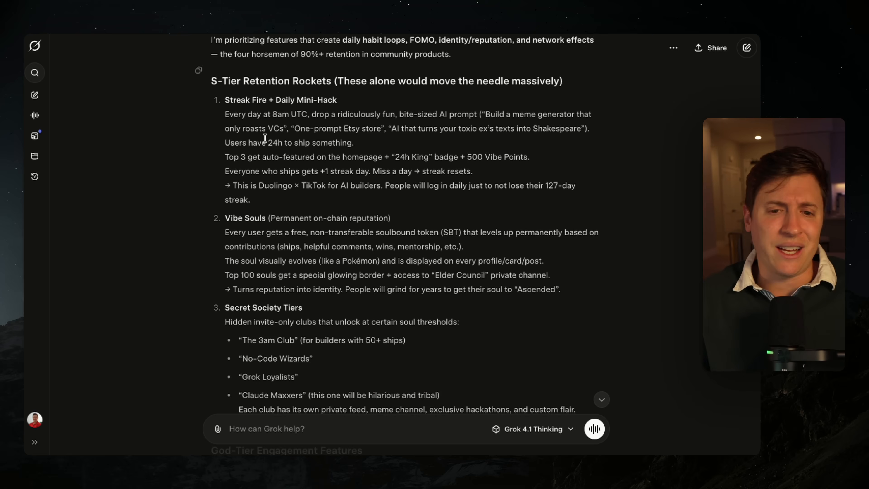
{"action": "left_click_drag", "start_coordinate": [225, 218], "coordinate": [560, 289]}
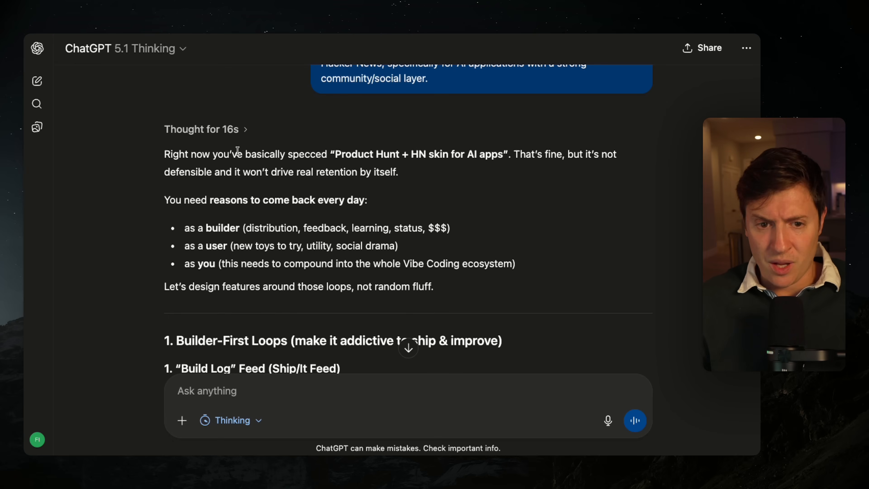
{"action": "left_click_drag", "start_coordinate": [192, 154], "coordinate": [398, 154]}
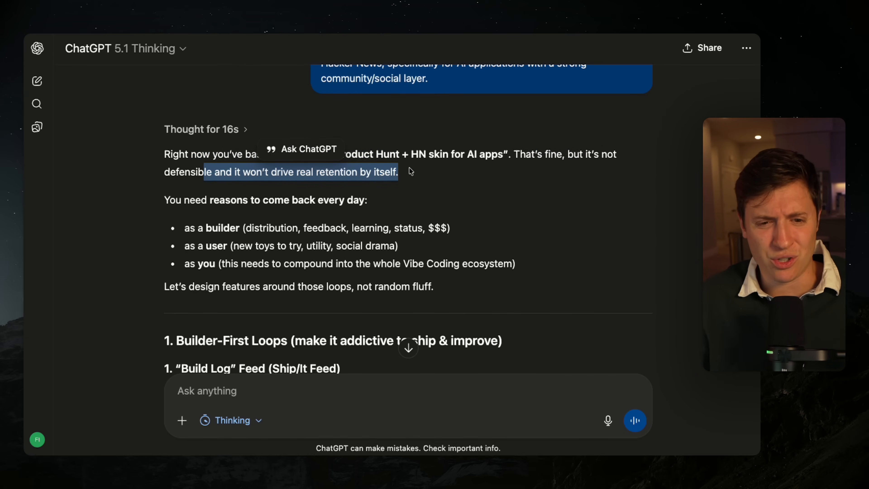
{"action": "scroll", "scroll_direction": "down", "scroll_amount": 3}
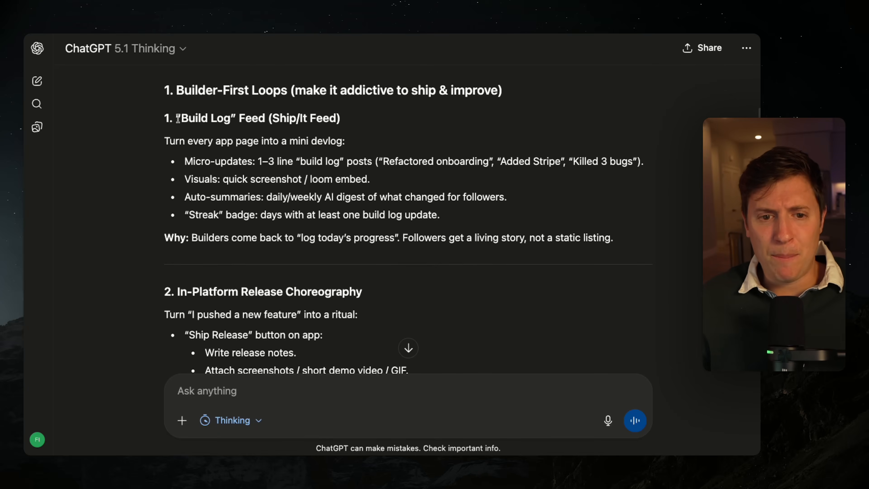
{"action": "left_click_drag", "start_coordinate": [186, 161], "coordinate": [370, 179]}
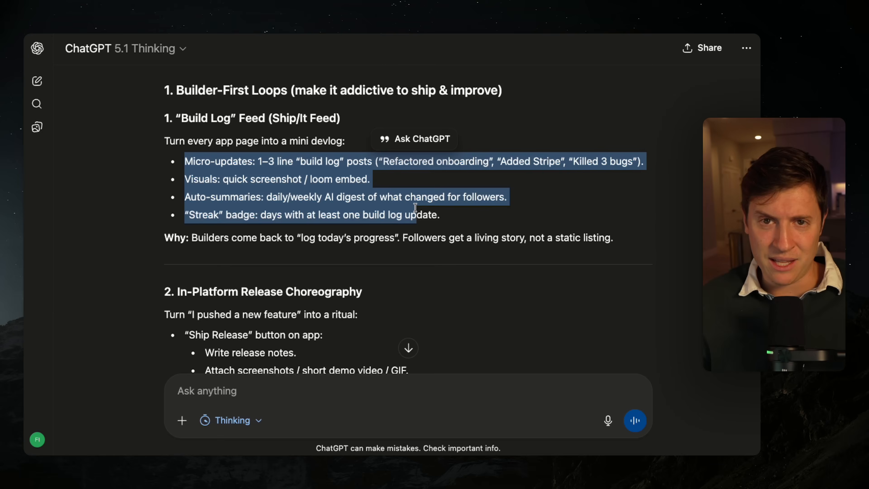
{"action": "scroll", "scroll_direction": "down", "scroll_amount": 3}
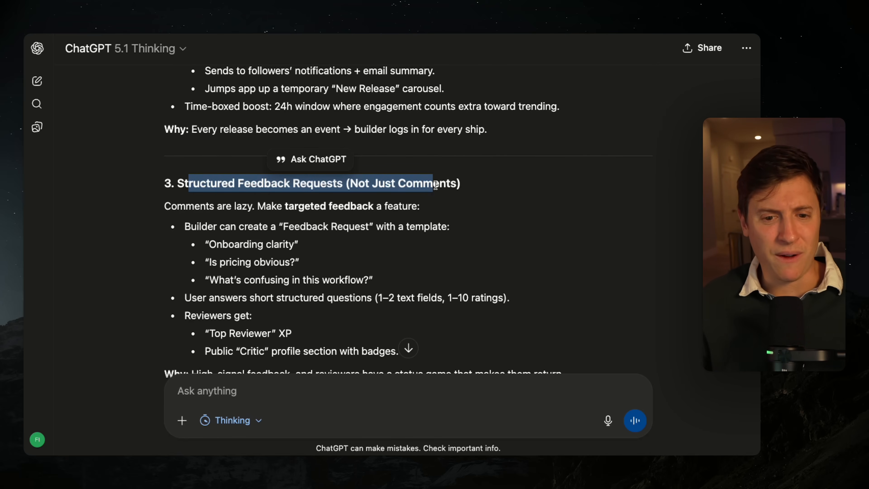
{"action": "scroll", "scroll_direction": "down", "scroll_amount": 3}
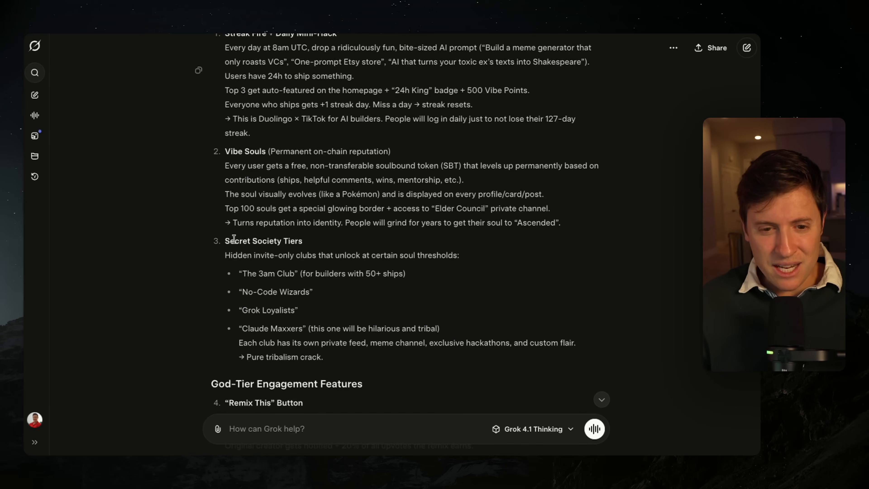
{"action": "left_click_drag", "start_coordinate": [225, 240], "coordinate": [371, 359]}
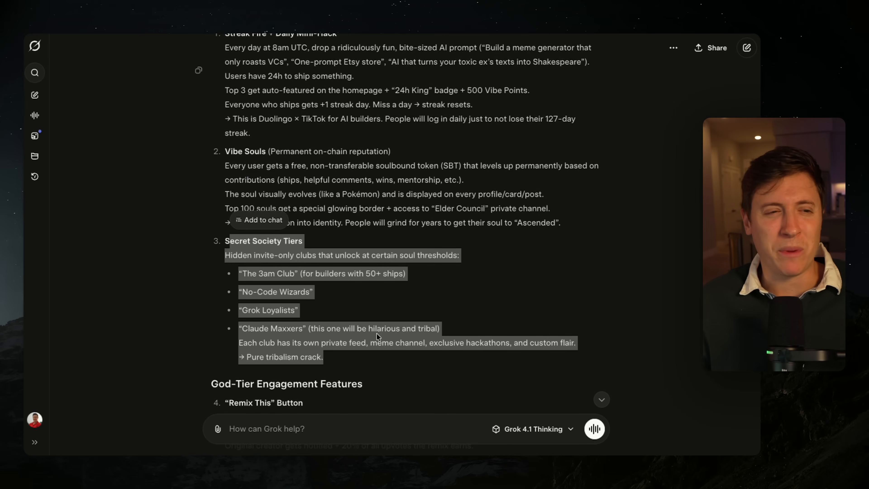
{"action": "mouse_move", "coordinate": [331, 329]}
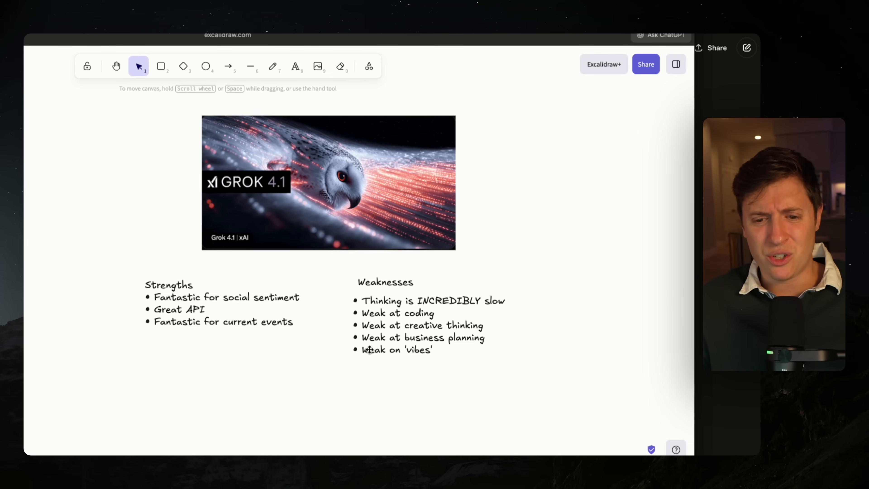
{"action": "mouse_move", "coordinate": [450, 348]}
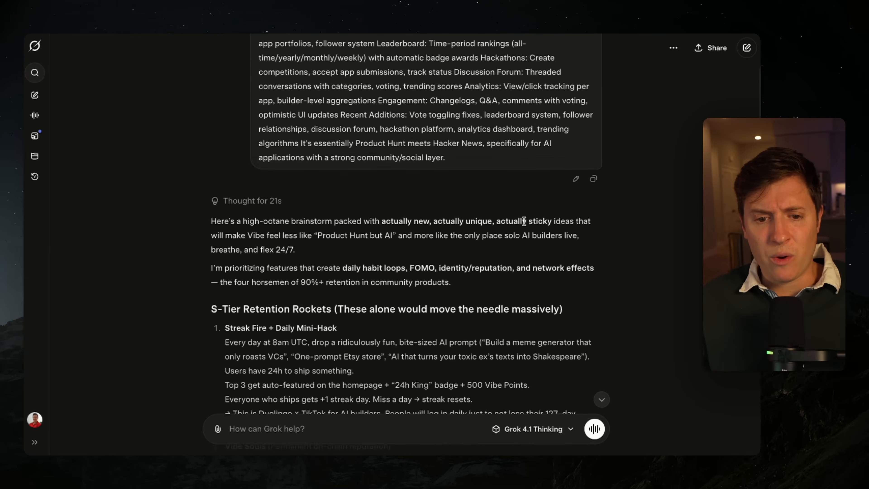
{"action": "scroll", "scroll_direction": "down", "scroll_amount": 3}
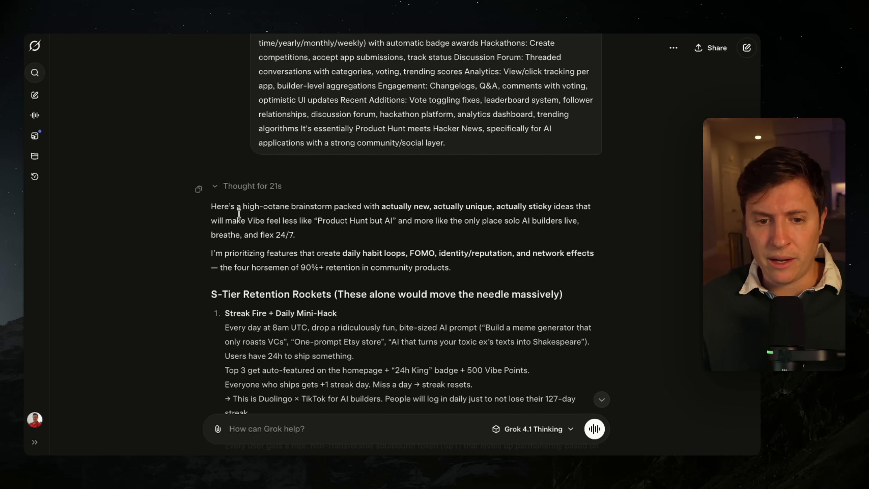
{"action": "left_click_drag", "start_coordinate": [211, 207], "coordinate": [294, 235]}
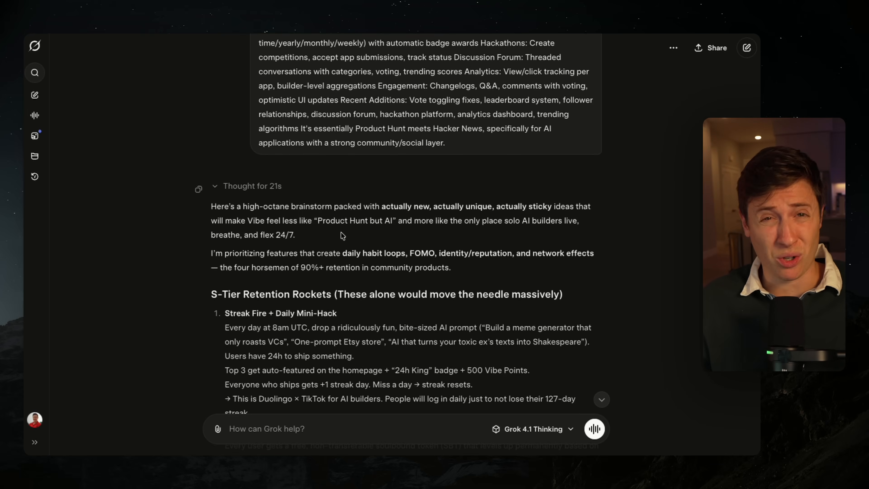
{"action": "scroll", "scroll_direction": "down", "scroll_amount": 3}
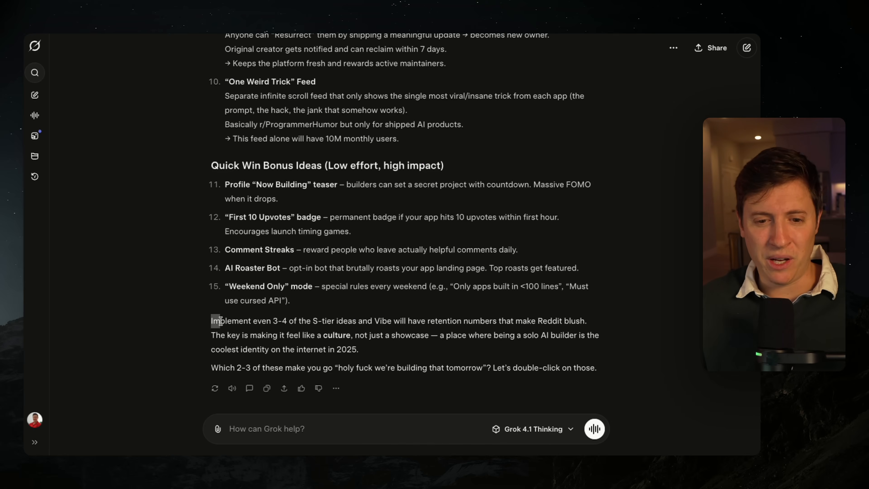
{"action": "left_click_drag", "start_coordinate": [212, 320], "coordinate": [317, 335]}
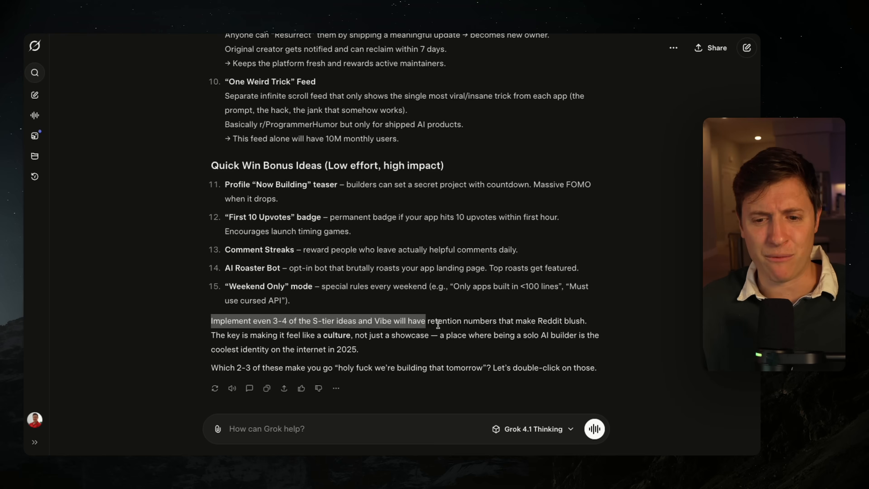
{"action": "left_click_drag", "start_coordinate": [425, 320], "coordinate": [586, 320]}
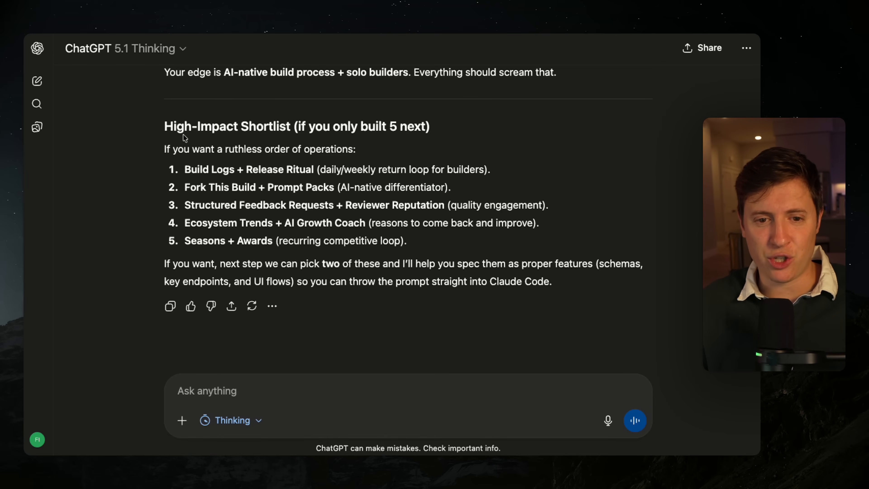
{"action": "mouse_move", "coordinate": [465, 145]}
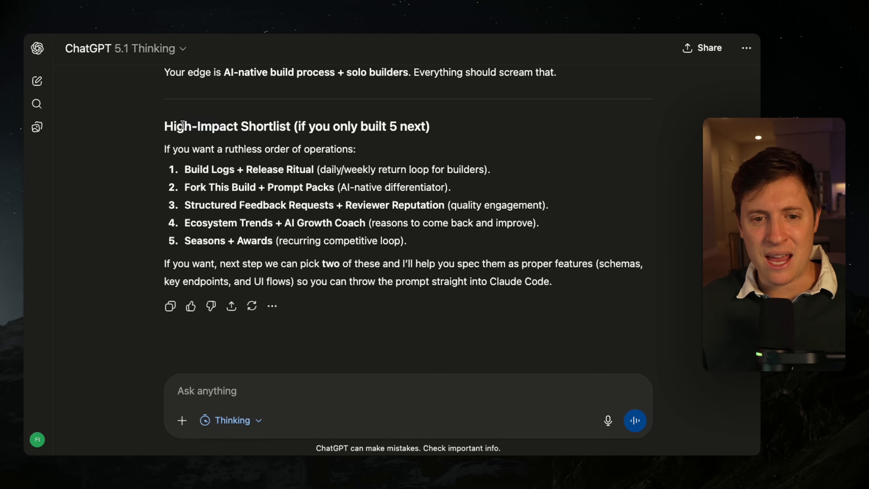
{"action": "left_click_drag", "start_coordinate": [185, 169], "coordinate": [407, 241]}
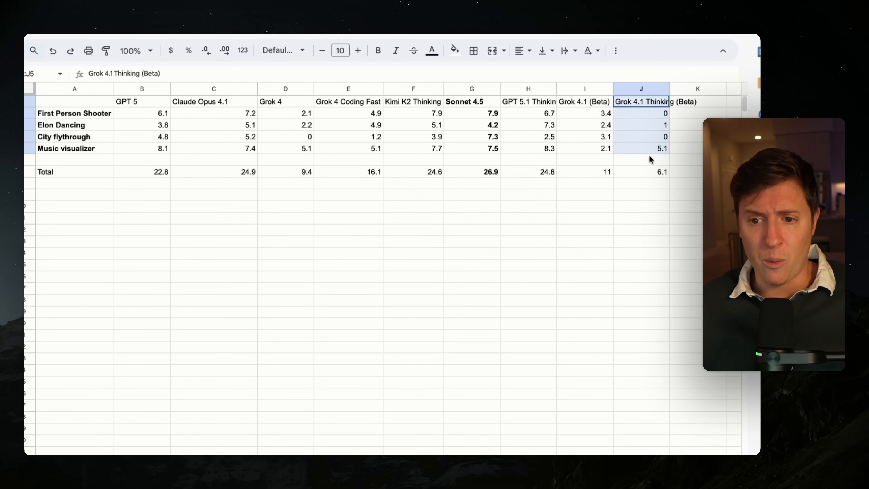
{"action": "left_click", "coordinate": [641, 171]}
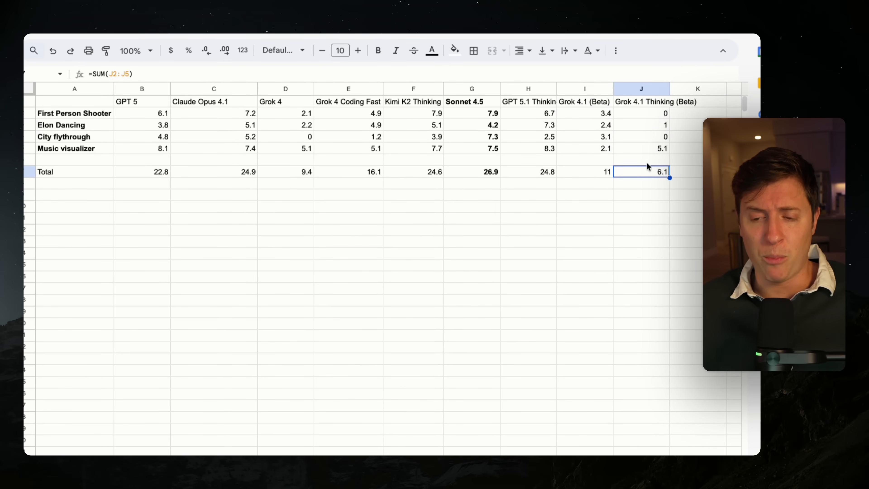
{"action": "left_click", "coordinate": [584, 172]}
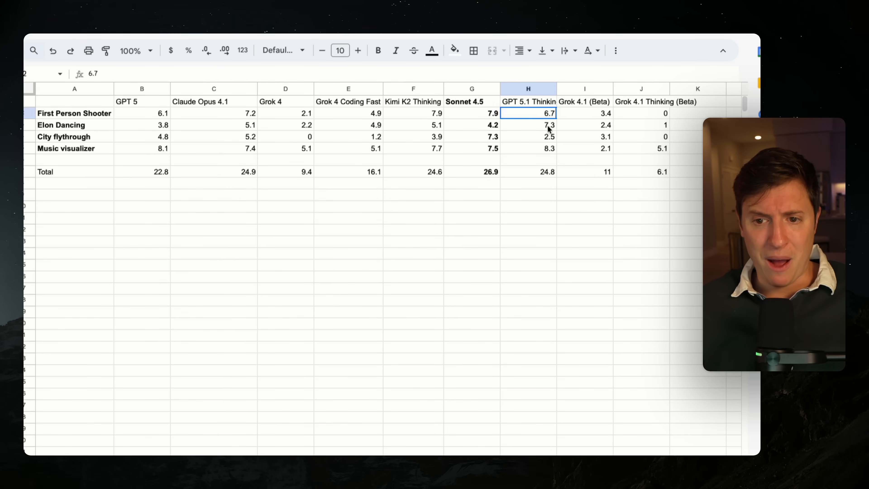
{"action": "left_click", "coordinate": [586, 171]}
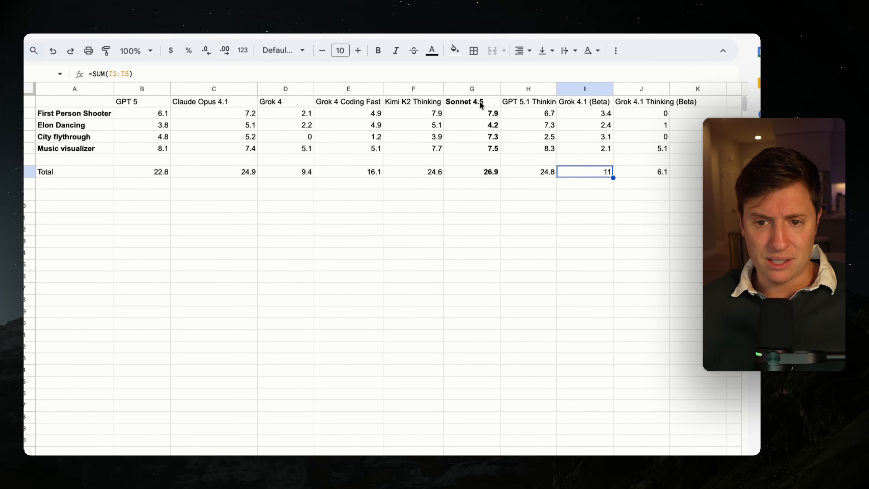
{"action": "left_click", "coordinate": [474, 185]}
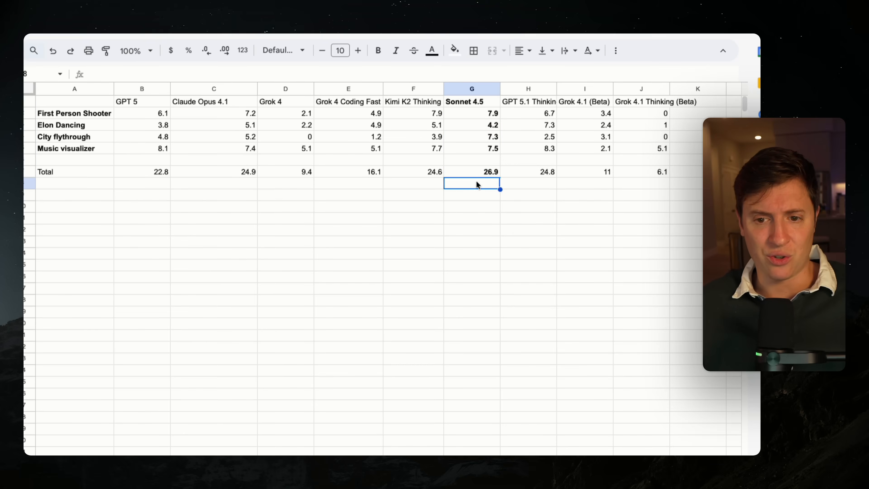
{"action": "left_click", "coordinate": [472, 172]}
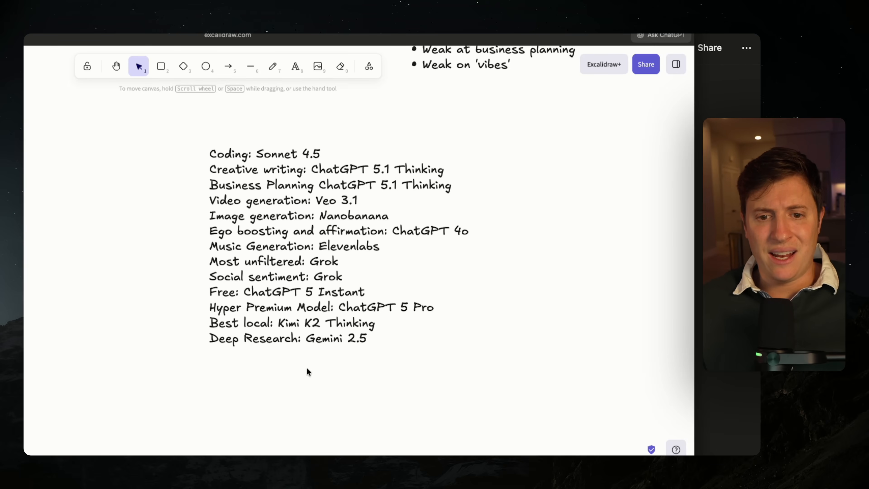
{"action": "mouse_move", "coordinate": [200, 226]}
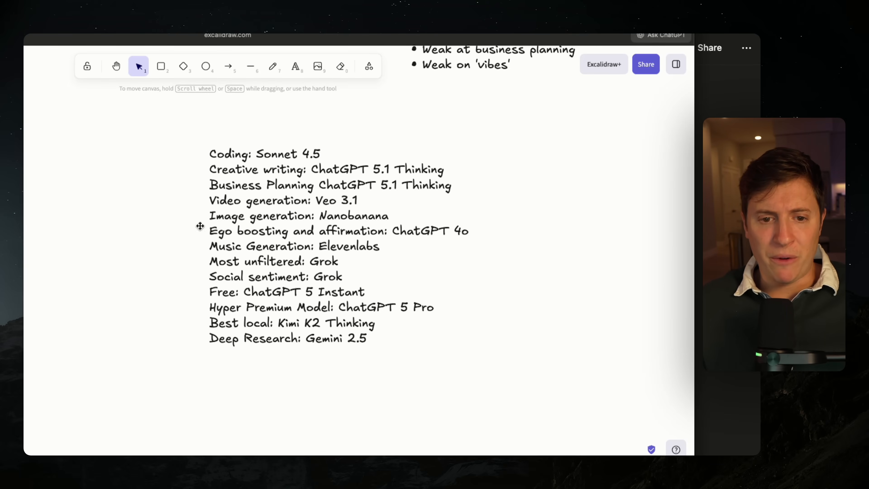
{"action": "mouse_move", "coordinate": [279, 158]}
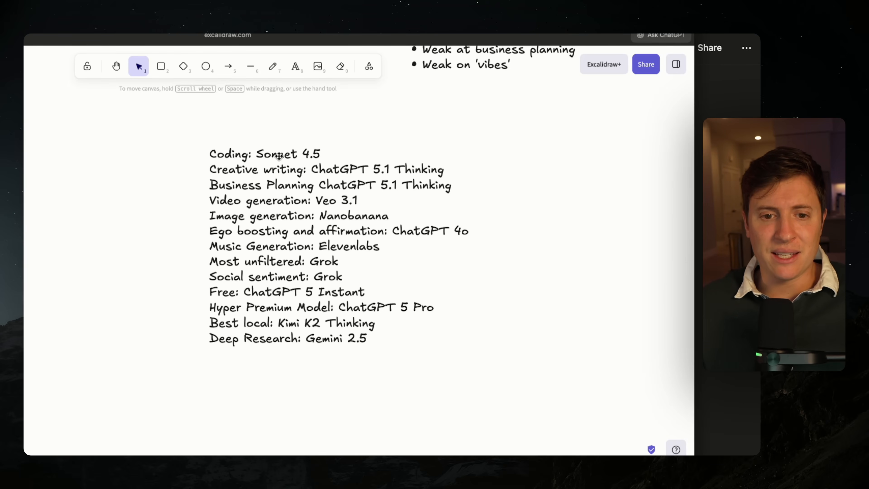
{"action": "mouse_move", "coordinate": [206, 325]}
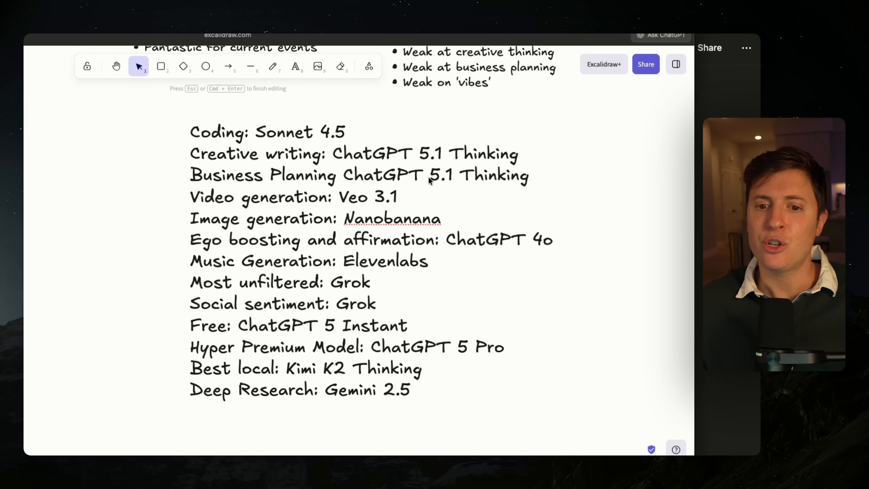
{"action": "mouse_move", "coordinate": [463, 187]}
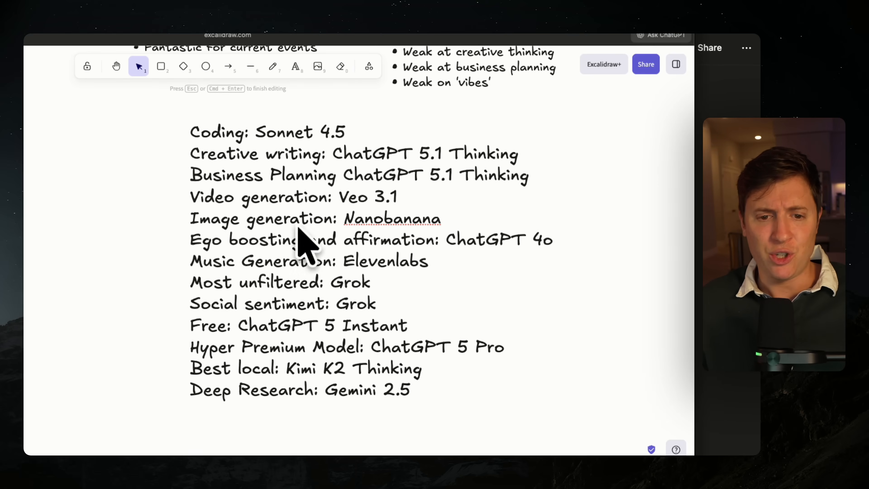
{"action": "mouse_move", "coordinate": [351, 208]}
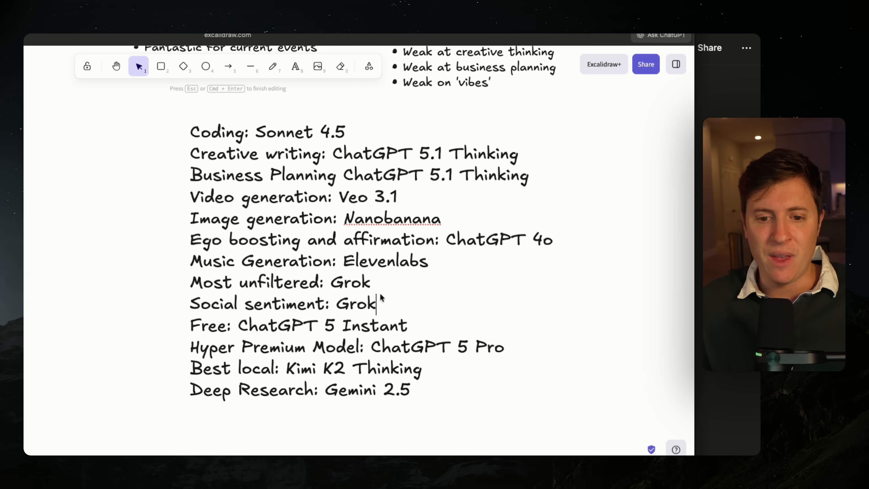
{"action": "left_click_drag", "start_coordinate": [190, 282], "coordinate": [376, 303]}
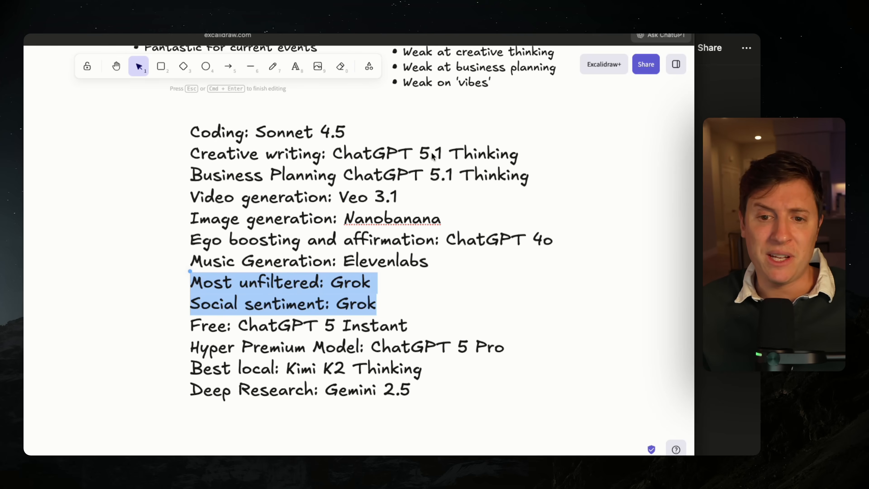
{"action": "mouse_move", "coordinate": [455, 166]}
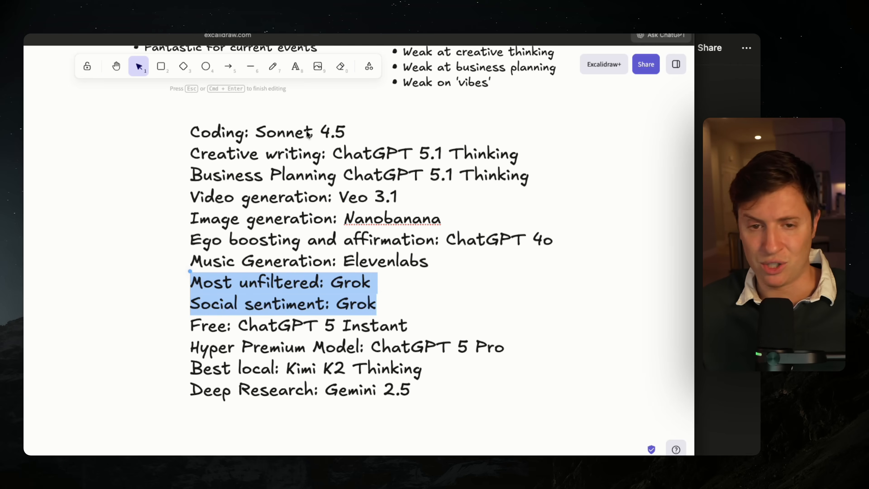
{"action": "mouse_move", "coordinate": [276, 291]}
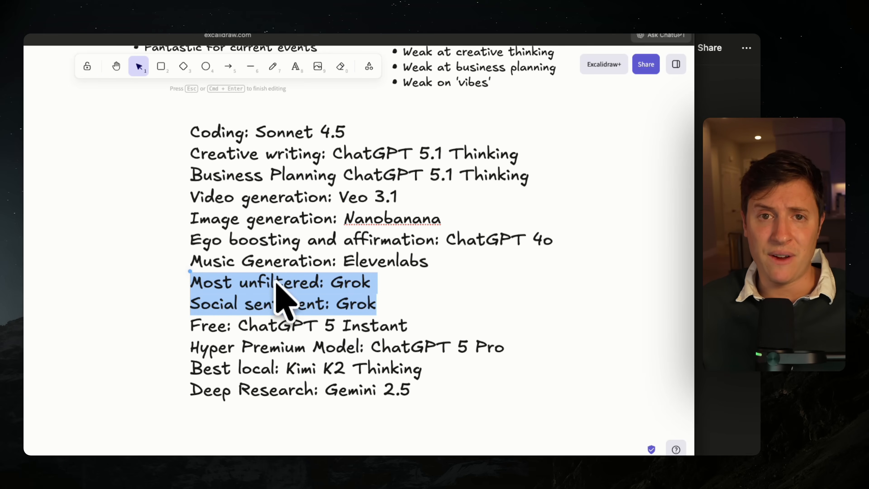
{"action": "mouse_move", "coordinate": [273, 278]}
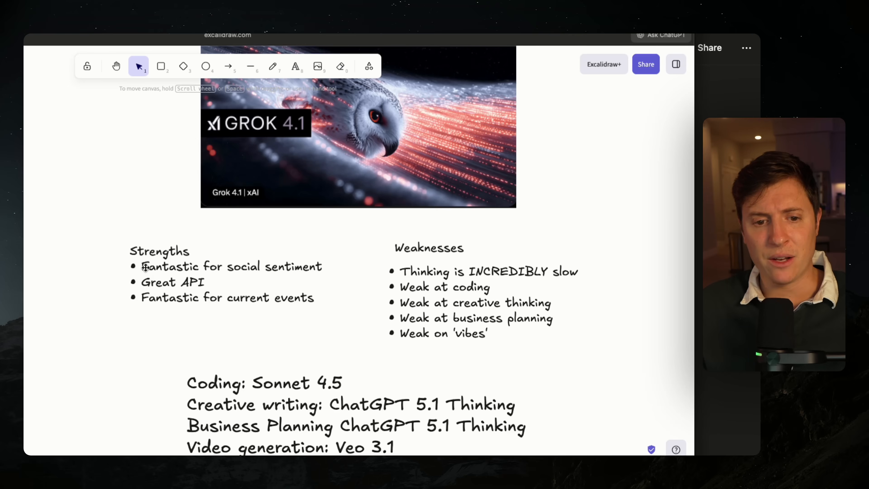
{"action": "mouse_move", "coordinate": [271, 296]}
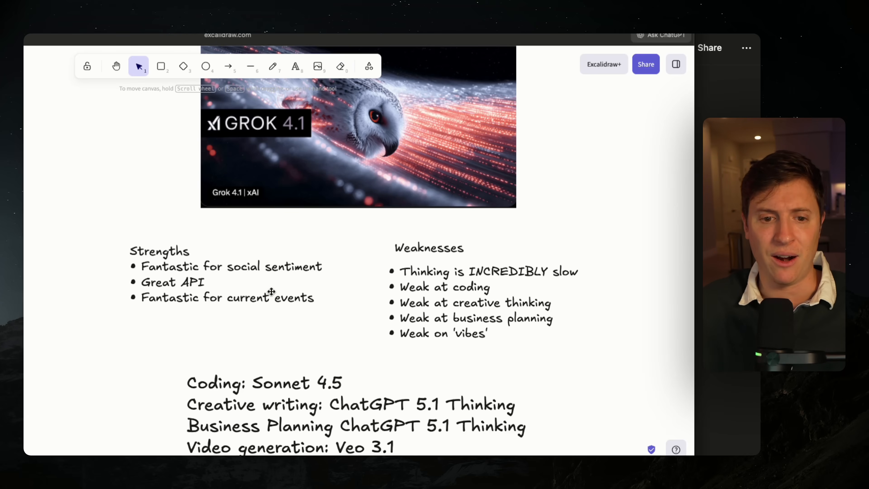
{"action": "mouse_move", "coordinate": [257, 262]}
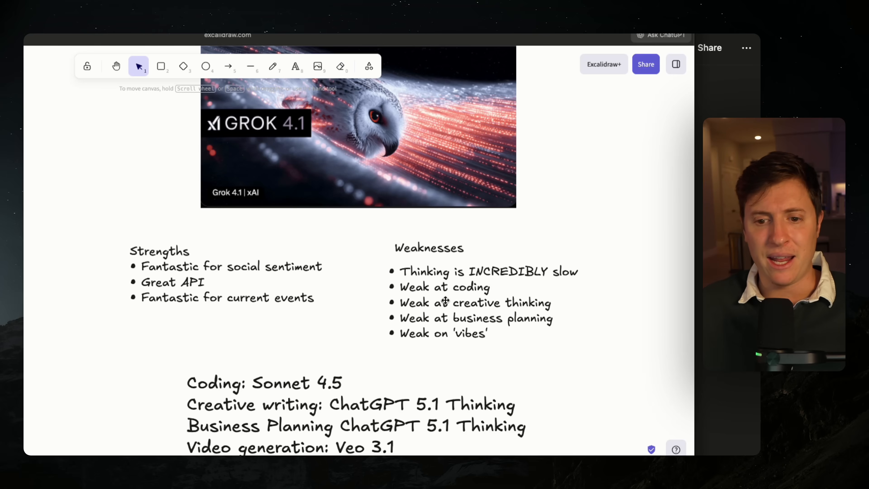
{"action": "mouse_move", "coordinate": [582, 319]}
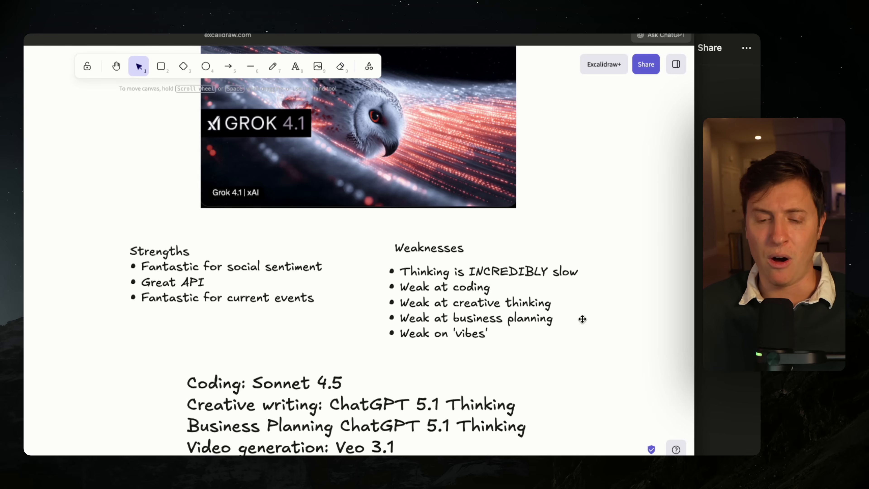